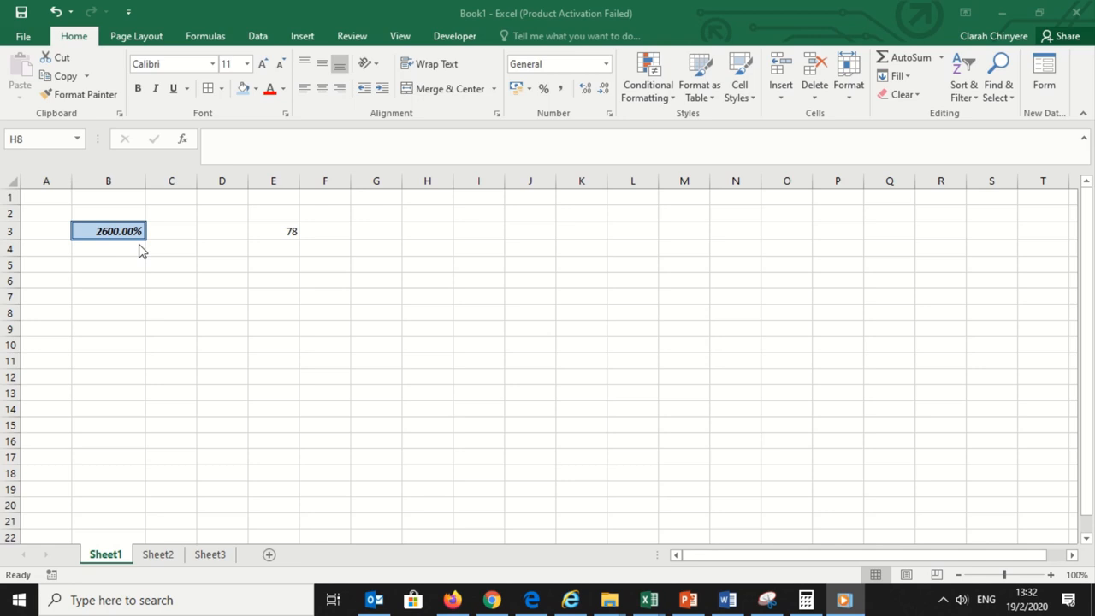
mouse_move(133, 248)
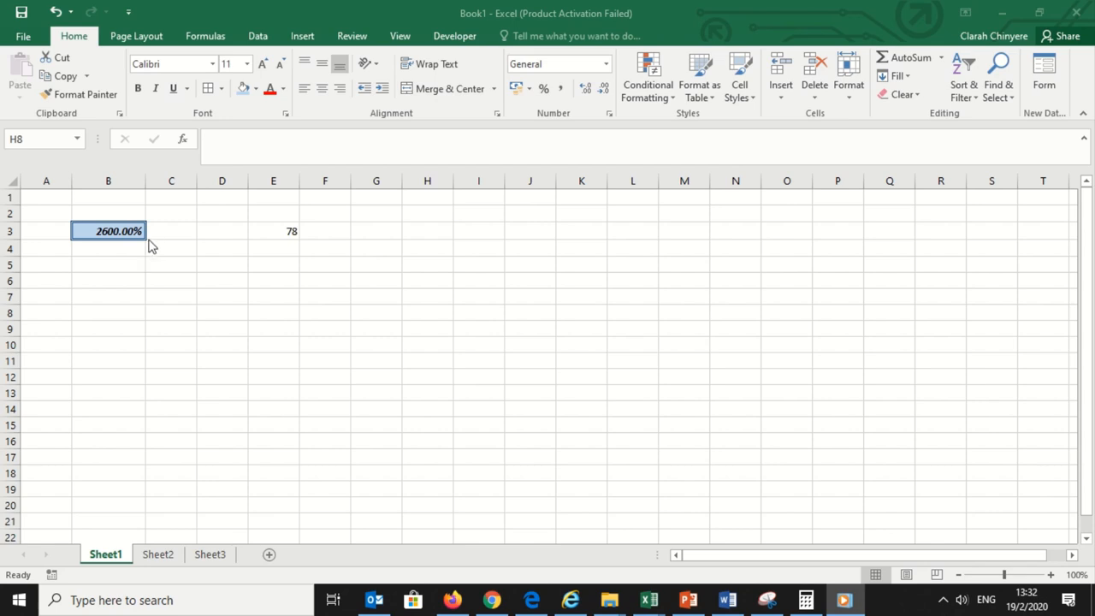
mouse_move(315, 239)
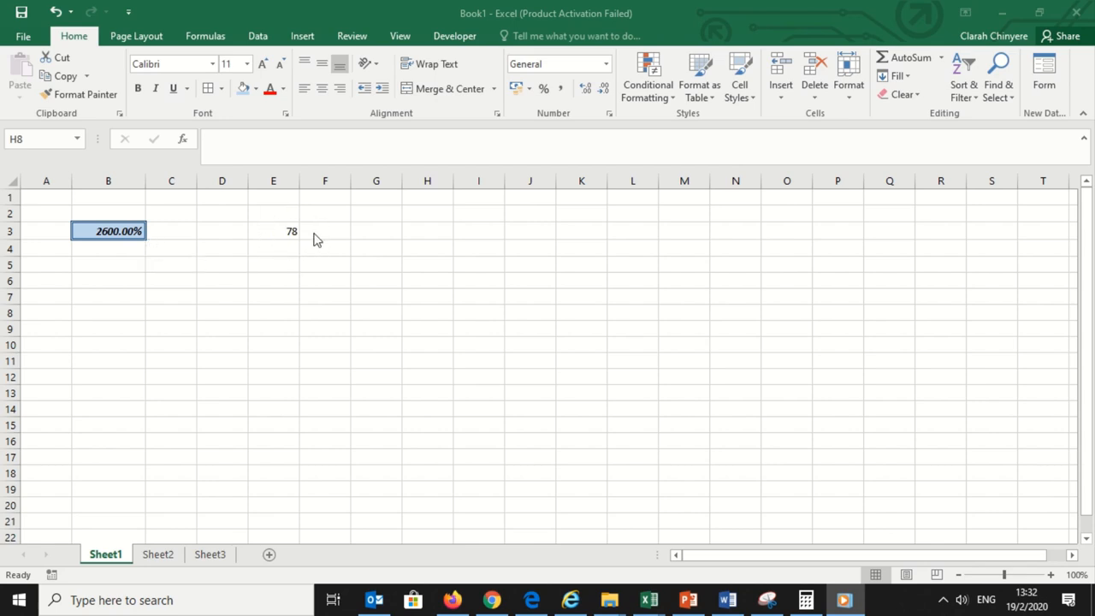
mouse_move(312, 263)
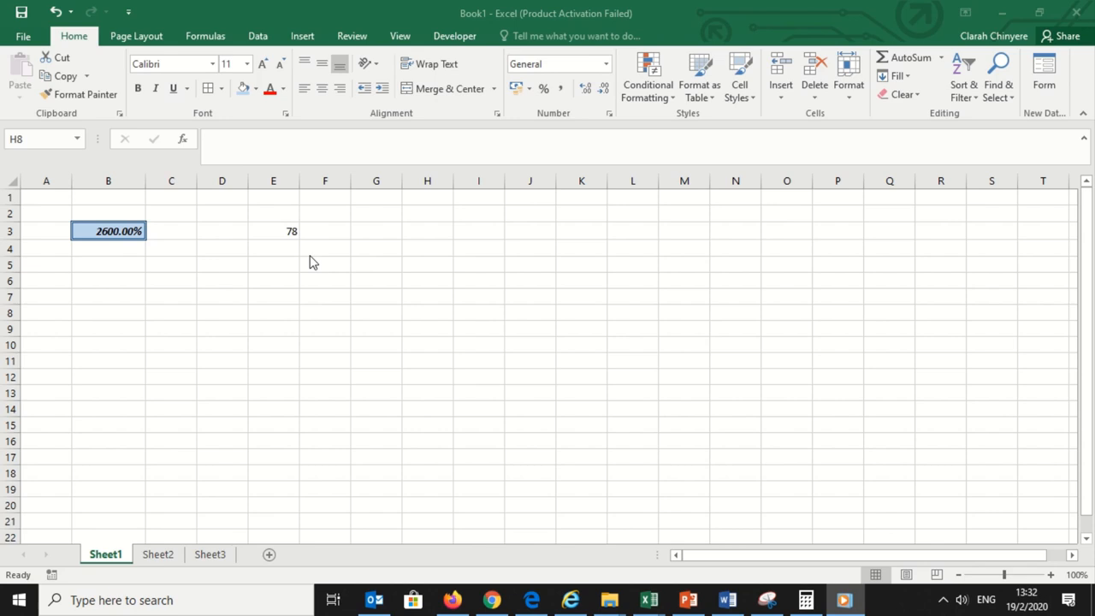
mouse_move(297, 250)
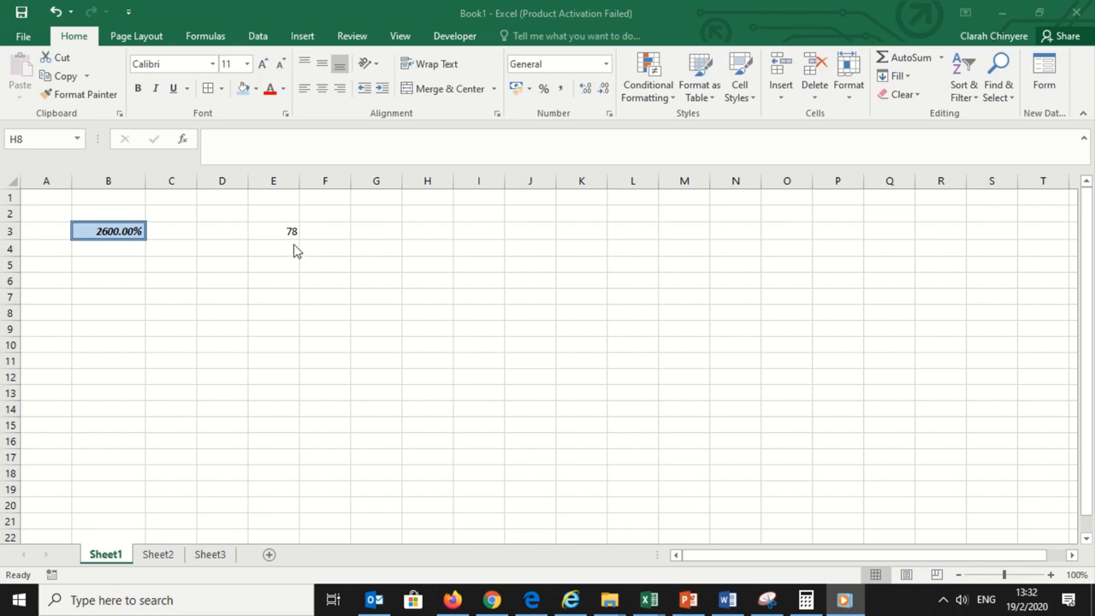
mouse_move(293, 257)
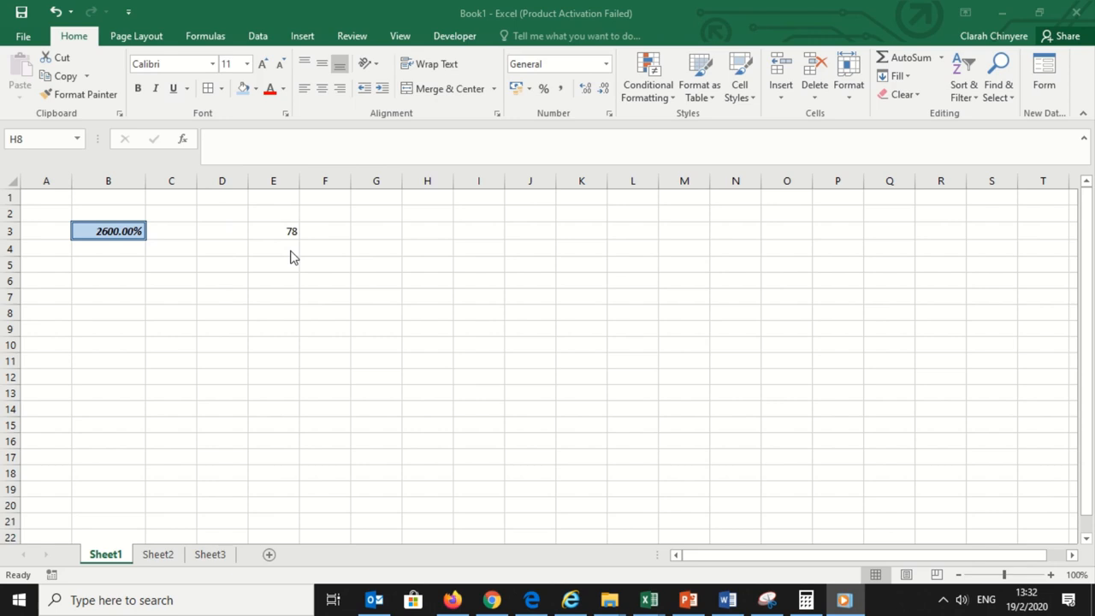
Copy B3's blue fill, border and bold italic percentage format onto E3, showing 7800.00%
click(427, 313)
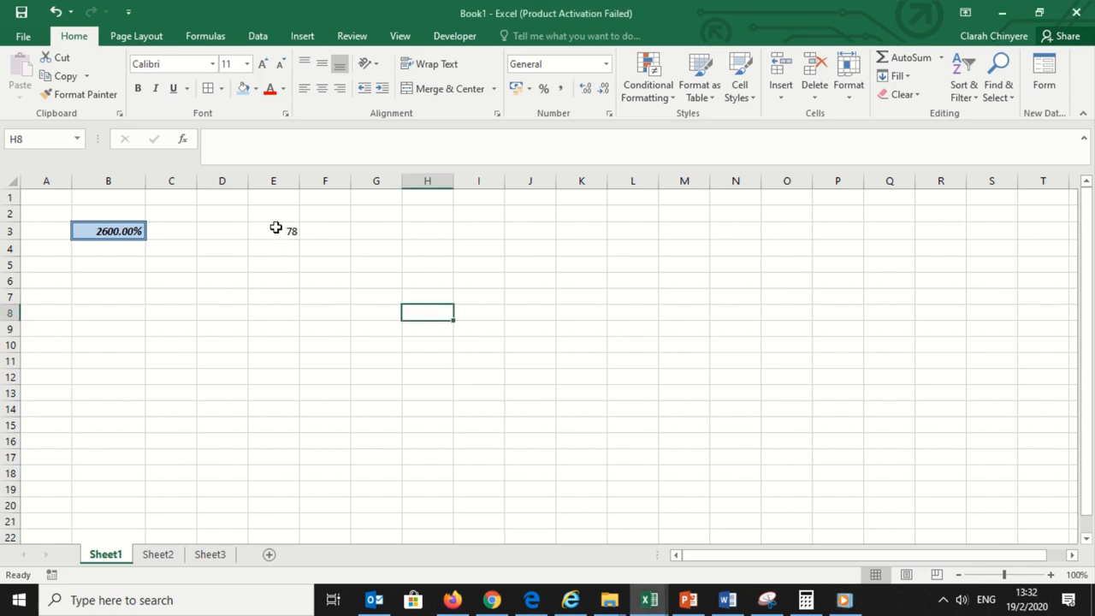
click(273, 231)
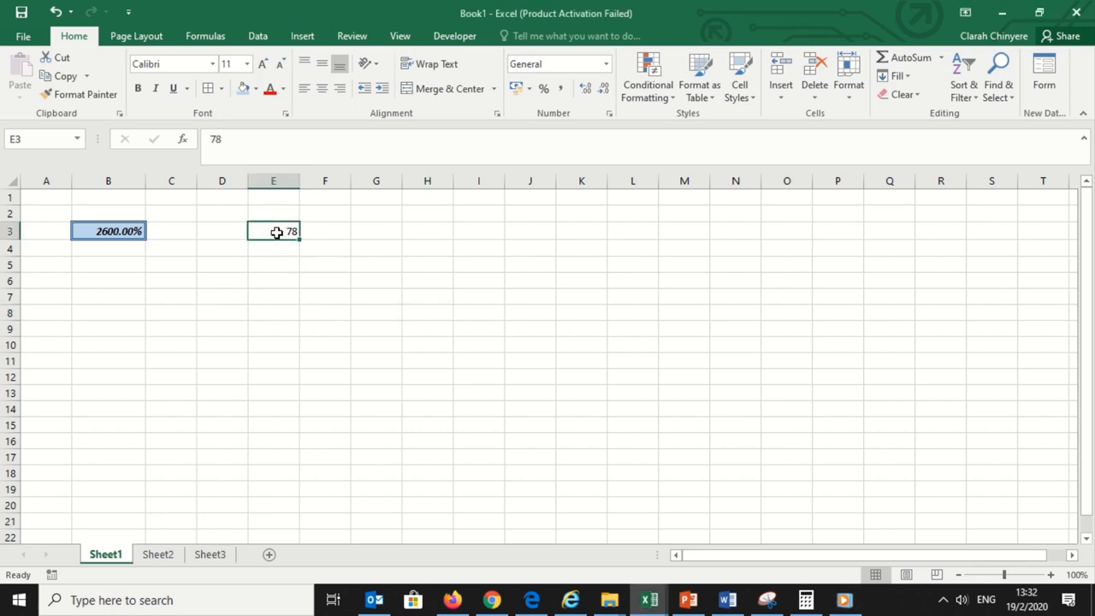
mouse_move(232, 233)
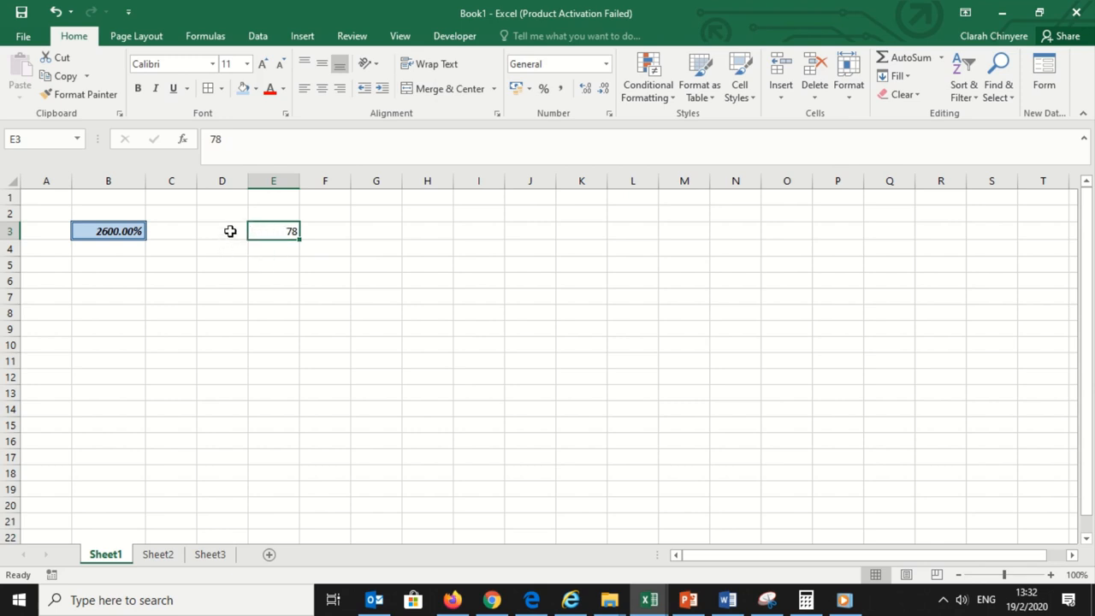
mouse_move(171, 258)
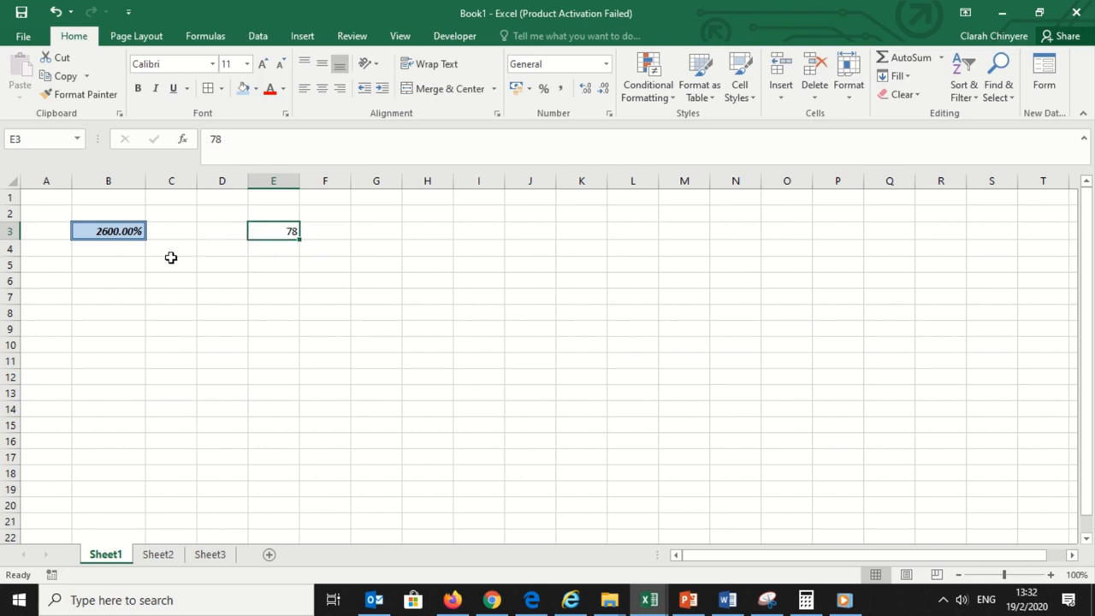
click(108, 231)
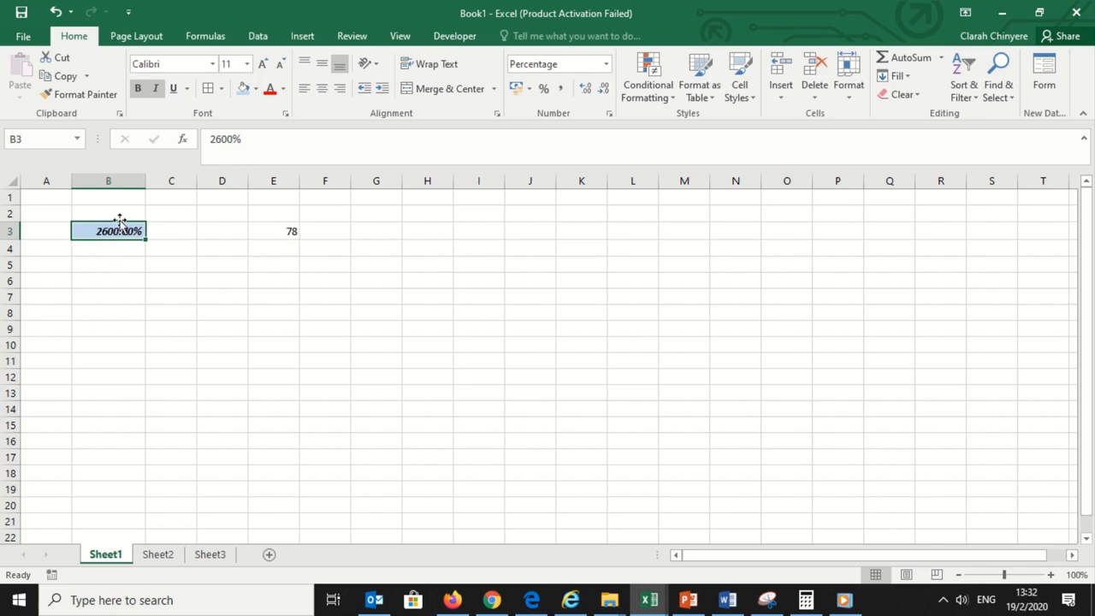
mouse_move(76, 122)
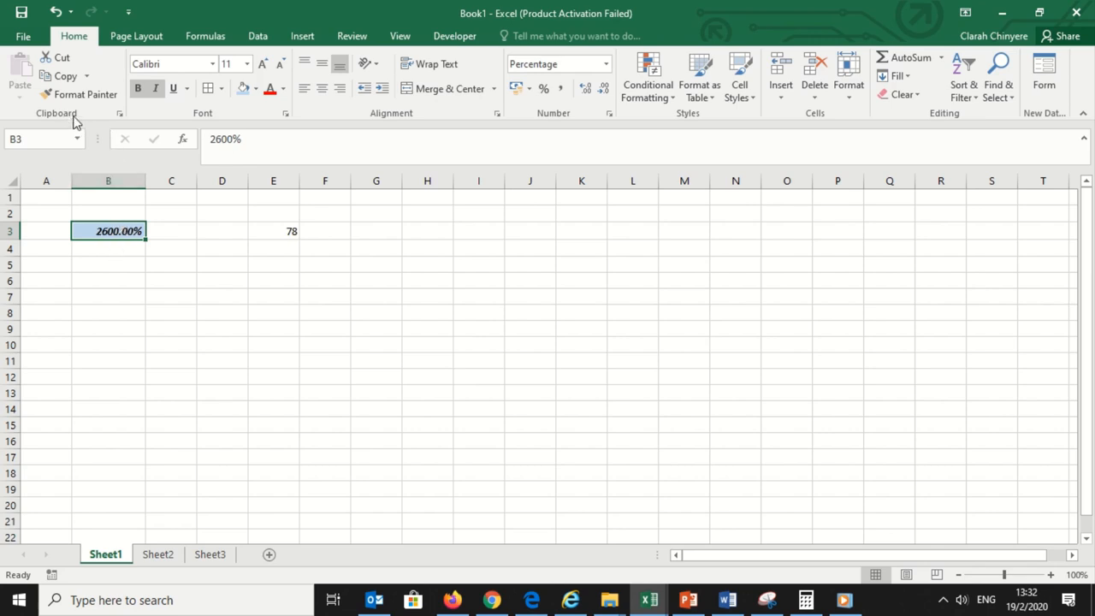
click(84, 94)
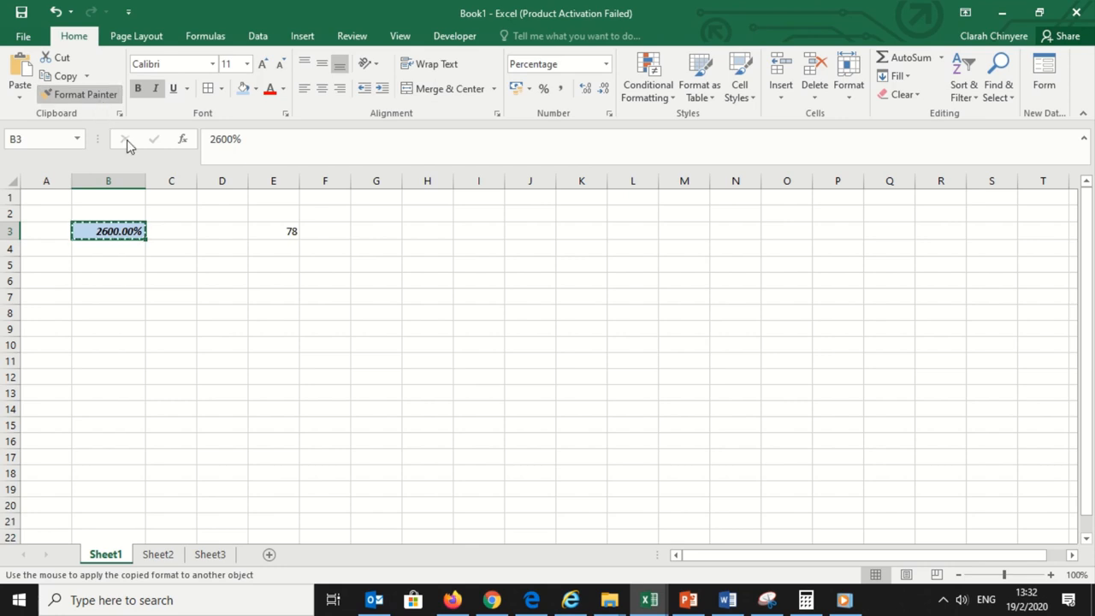
mouse_move(196, 220)
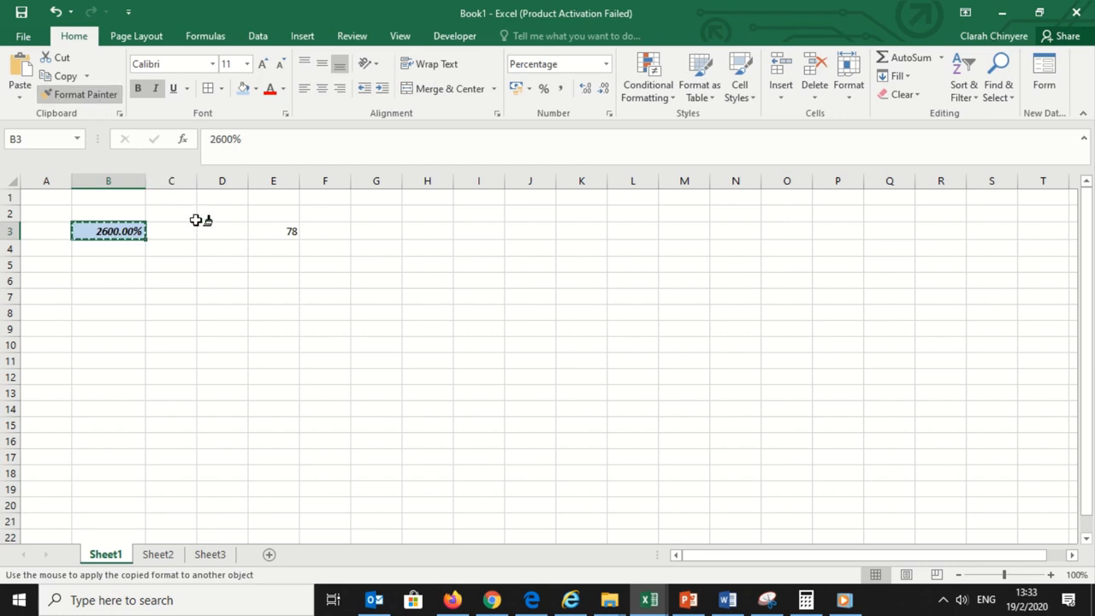
mouse_move(274, 226)
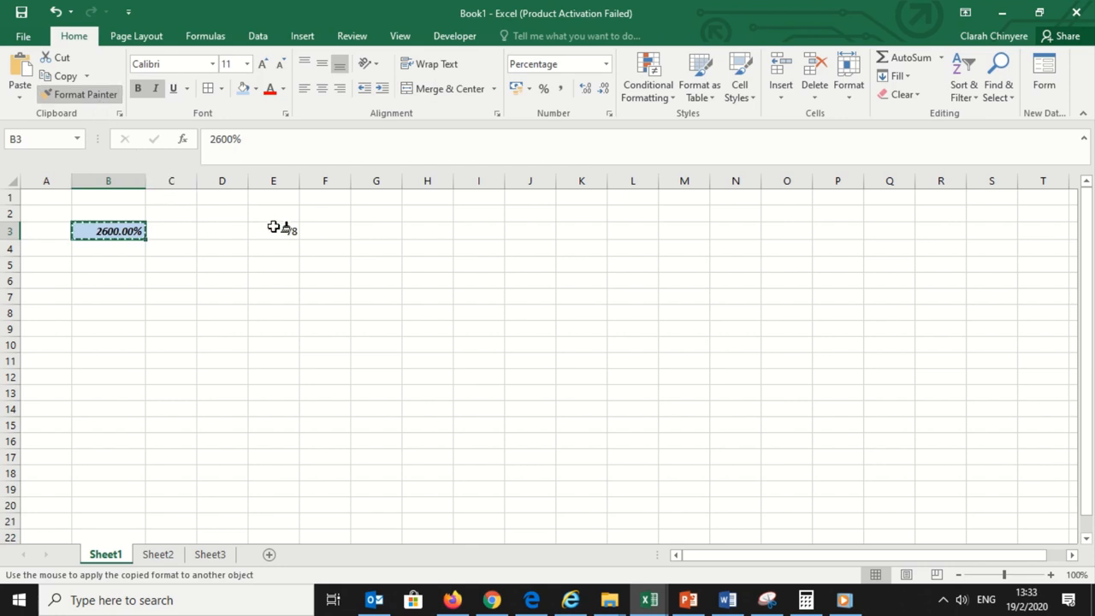
click(273, 230)
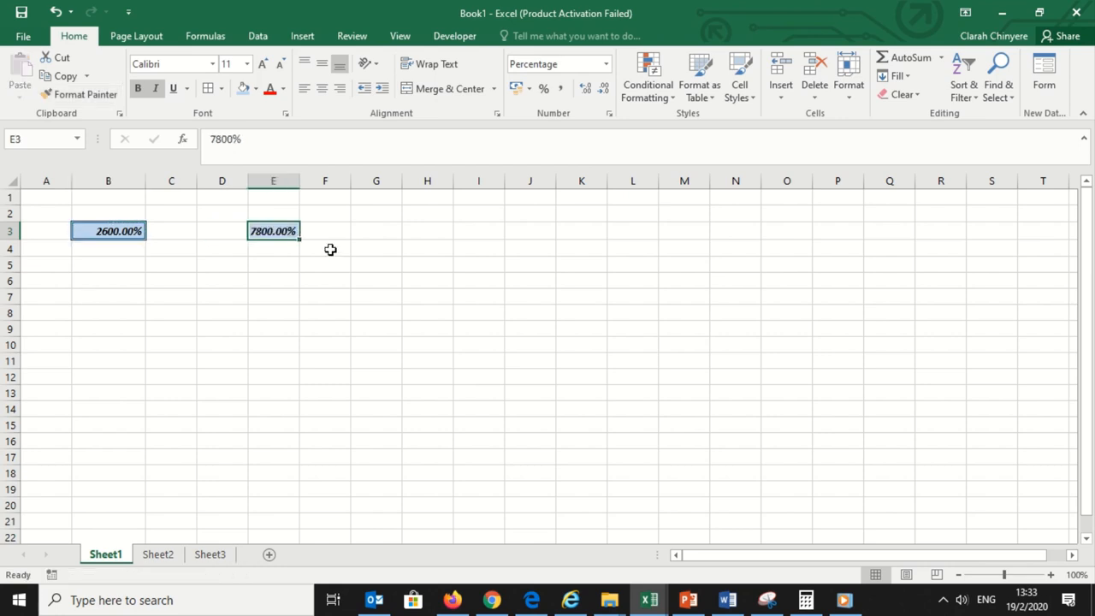
click(375, 263)
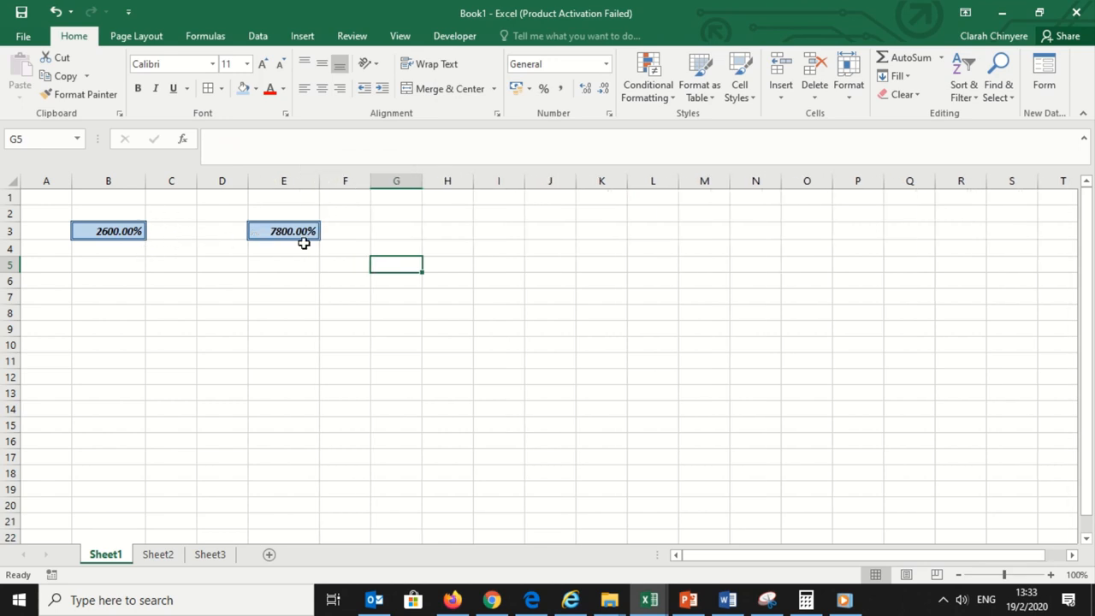
mouse_move(130, 250)
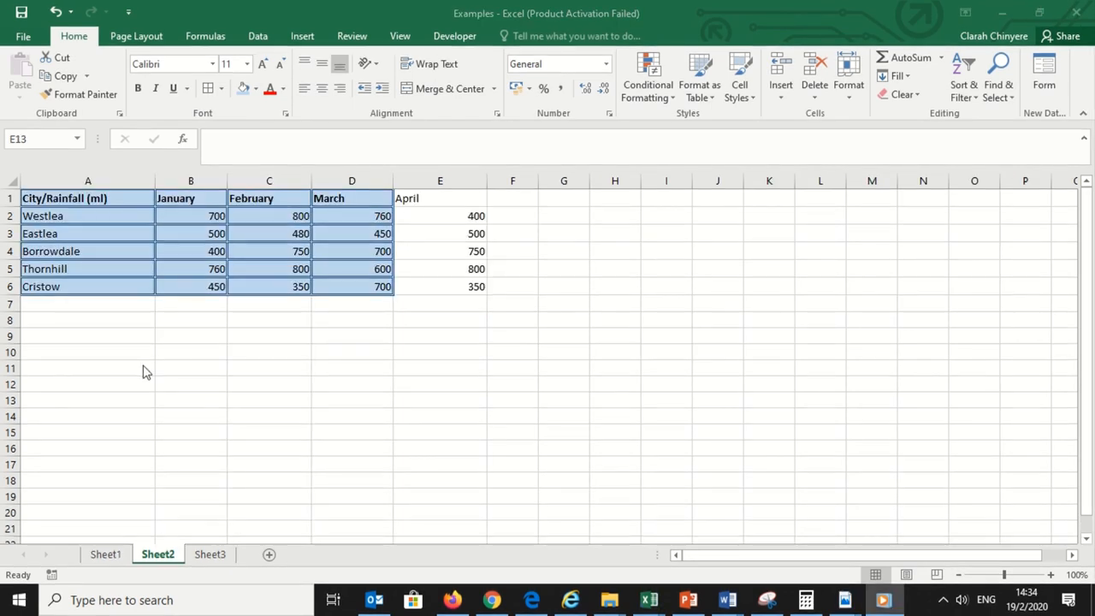
mouse_move(197, 375)
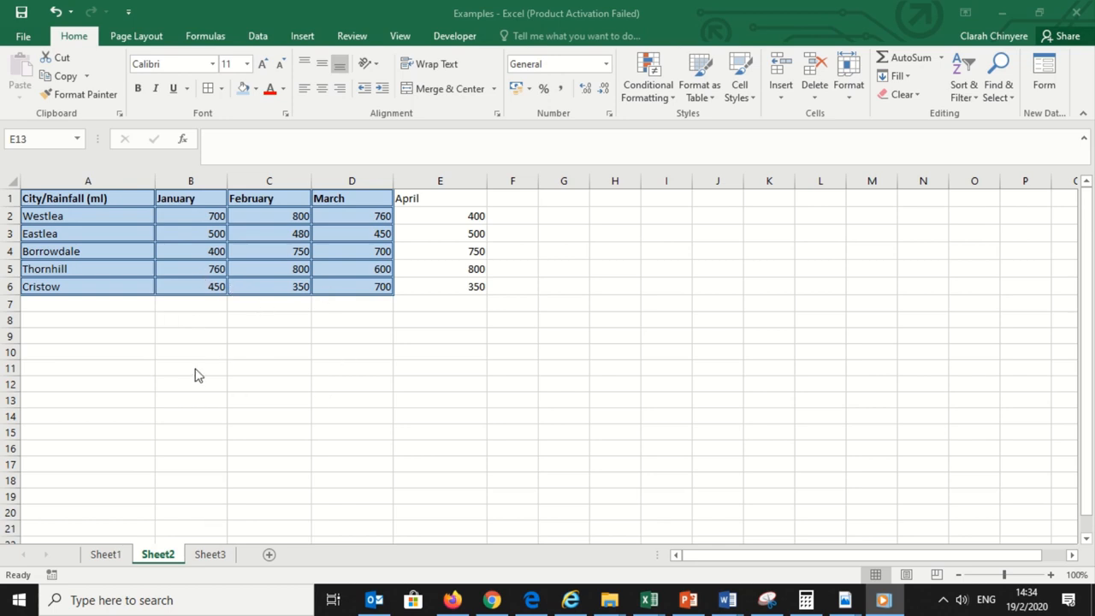
mouse_move(195, 286)
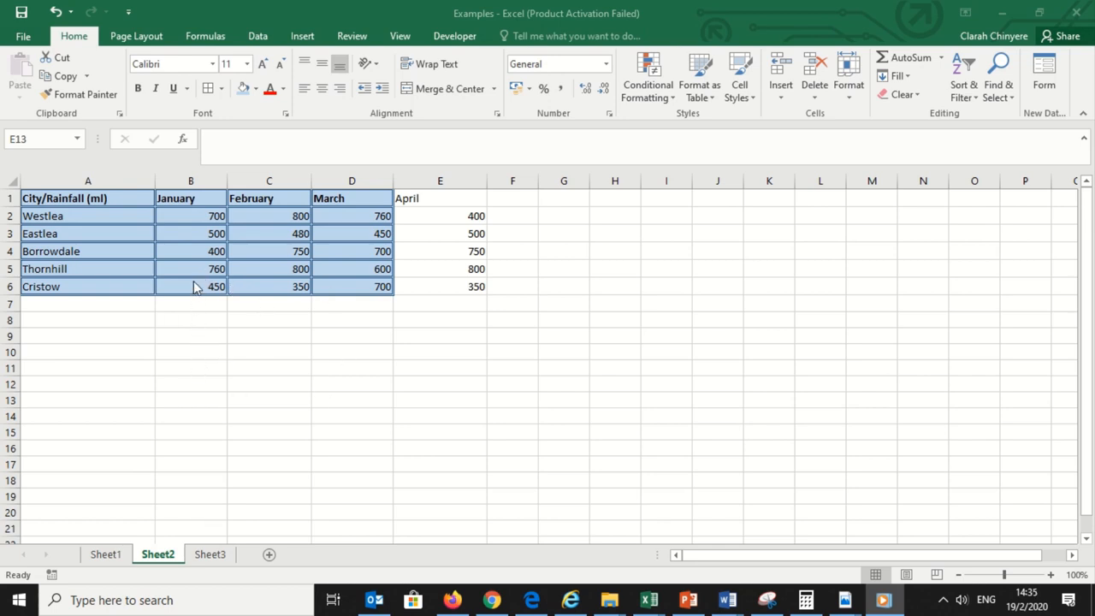
mouse_move(314, 209)
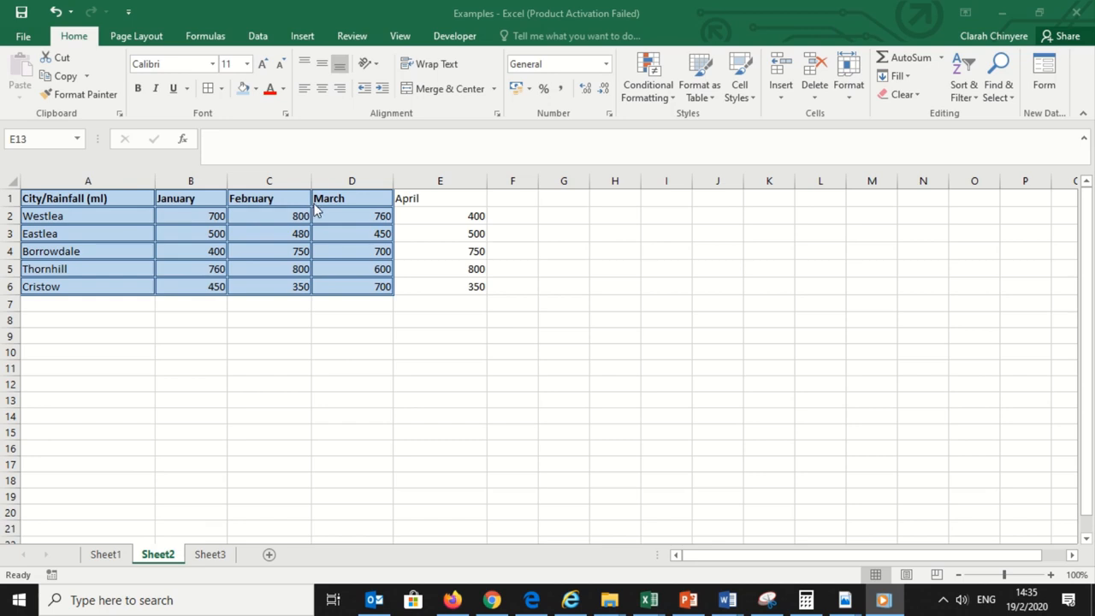
mouse_move(419, 237)
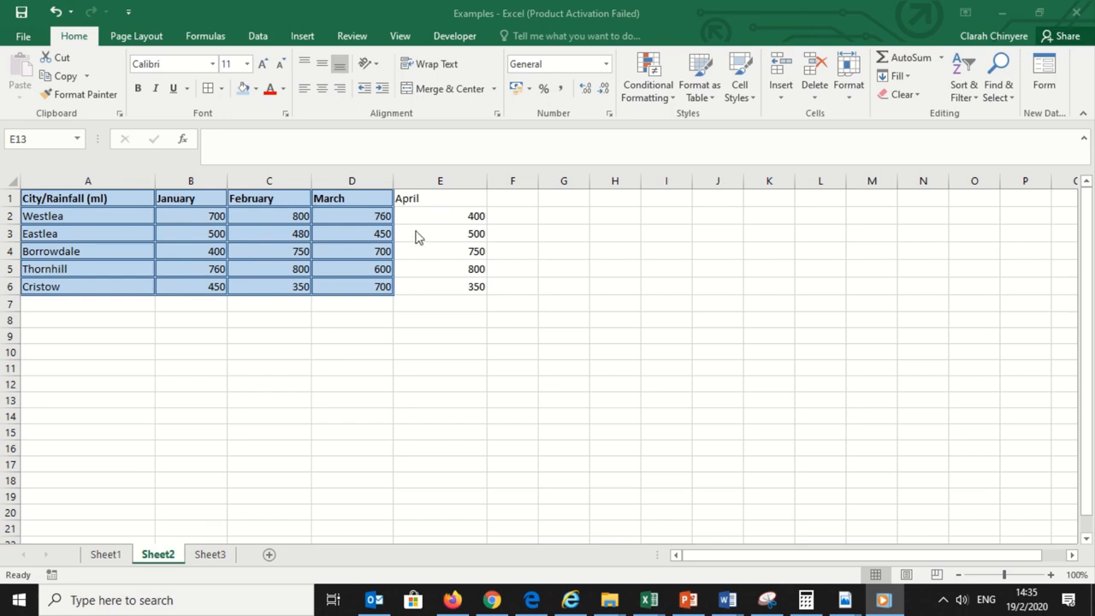
mouse_move(178, 330)
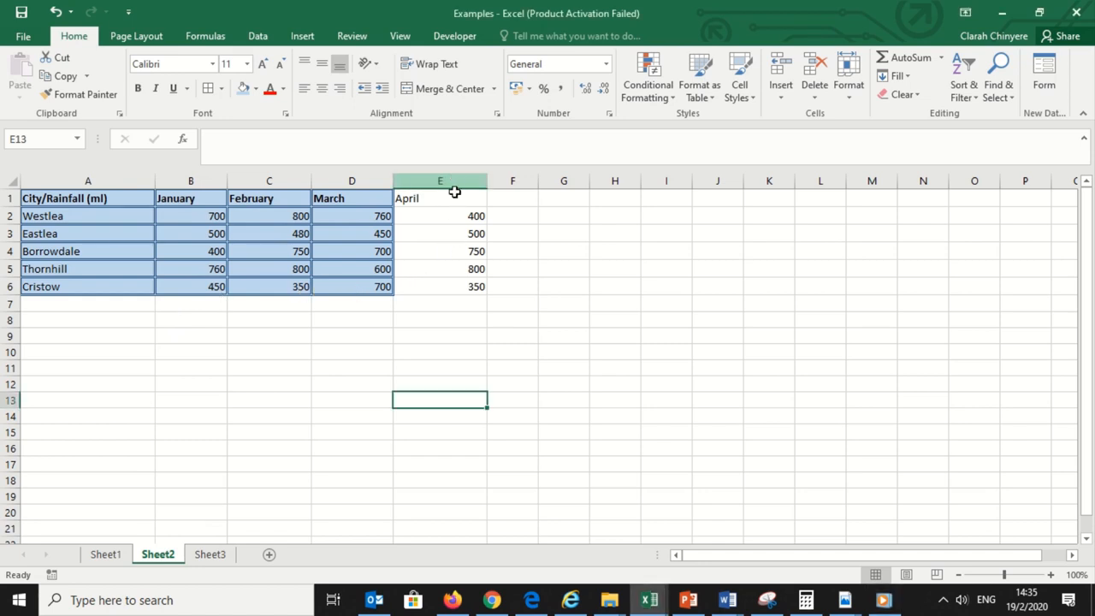
Show Sheet2's rainfall table and select the unformatted April column
click(351, 303)
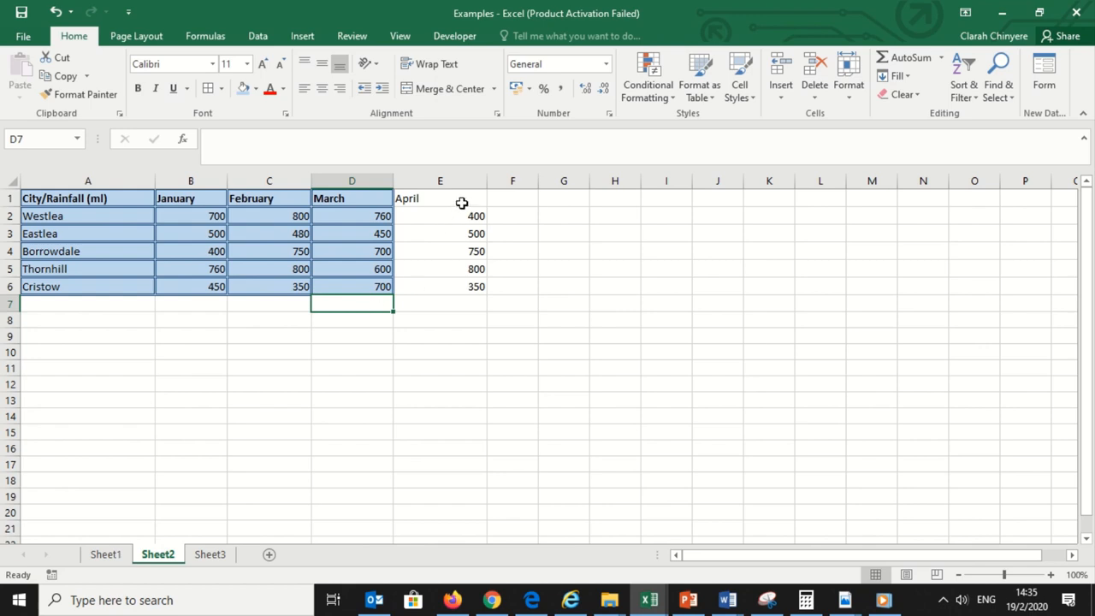
mouse_move(497, 207)
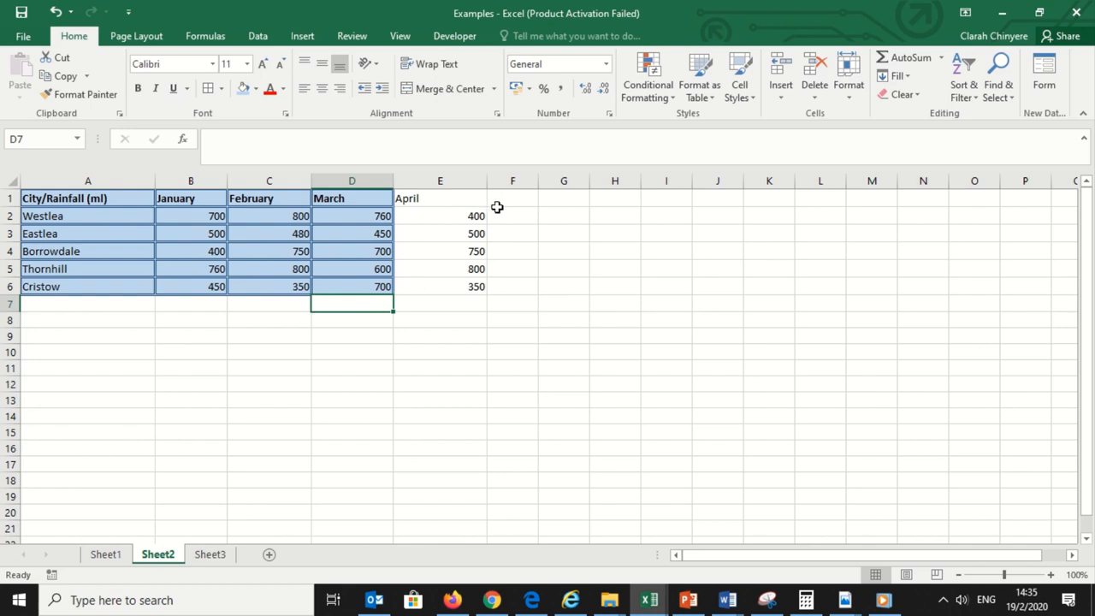
drag(439, 198, 440, 286)
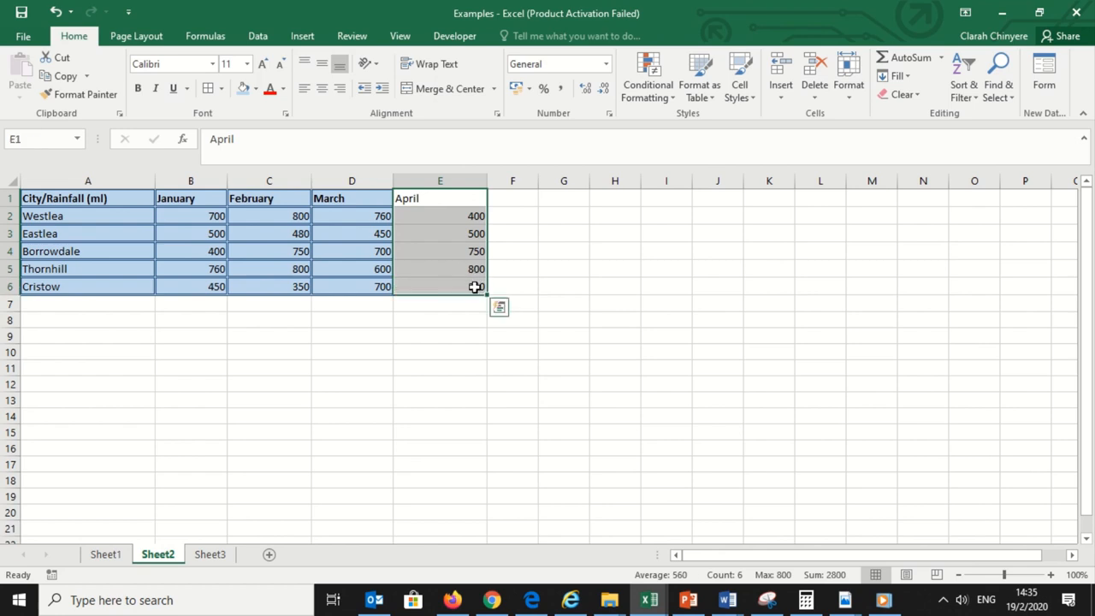
Format Painter March's fill, borders and bold header (D1:D6) onto April (E1:E6)
click(512, 233)
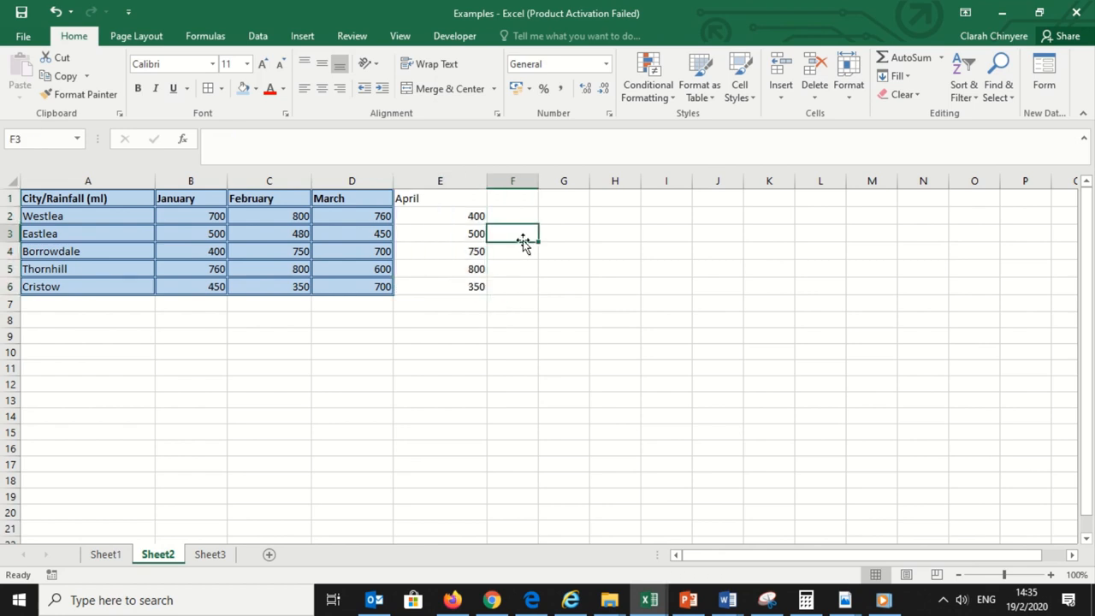
drag(352, 197, 352, 286)
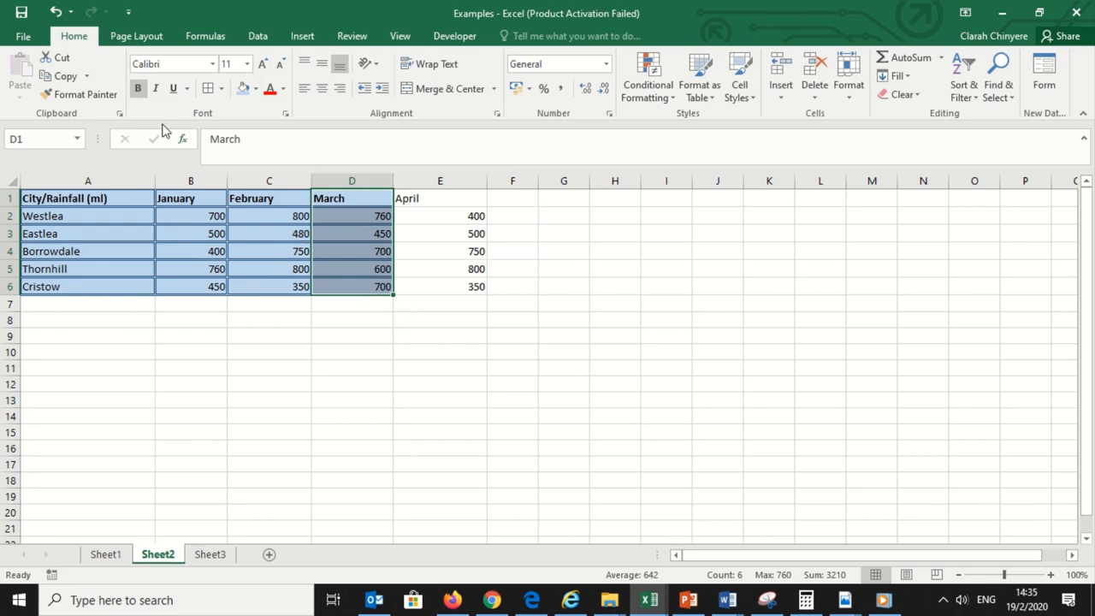
click(85, 93)
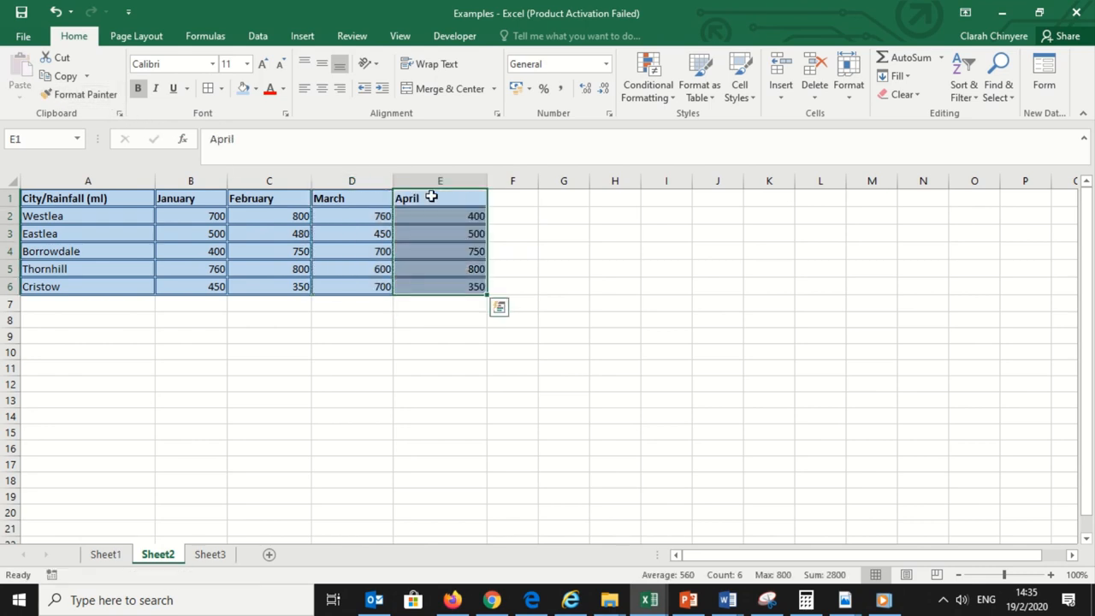
click(512, 233)
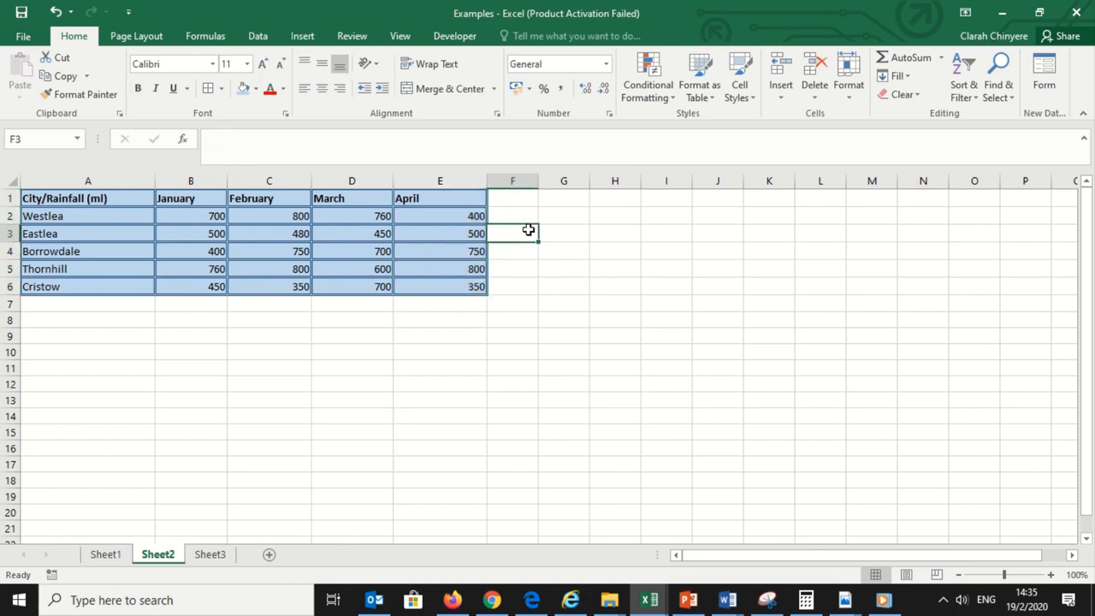
mouse_move(538, 290)
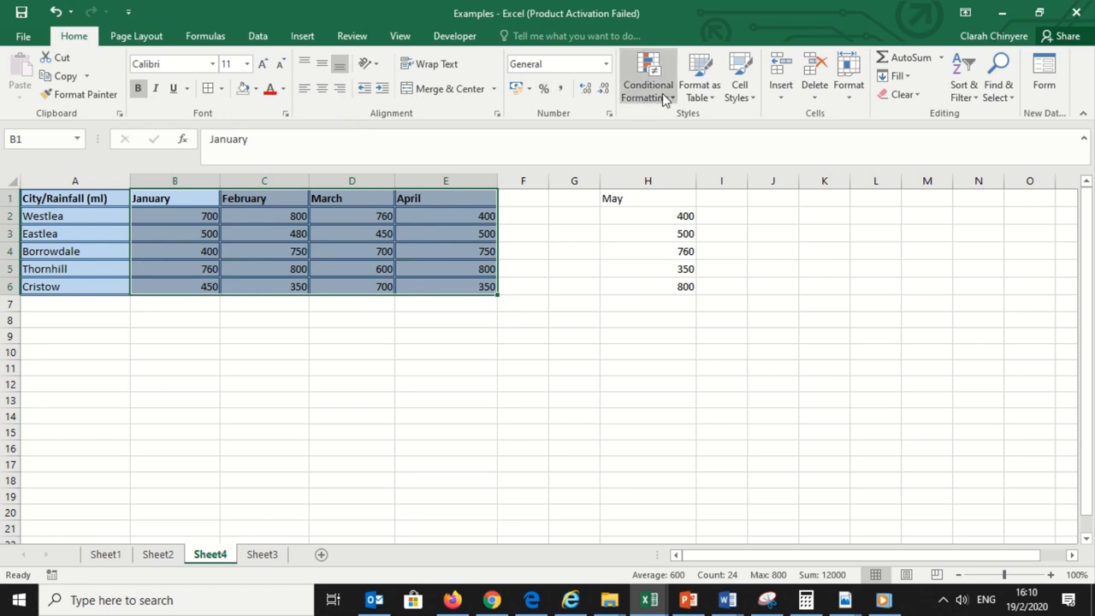
Add a Greater Than 700 rule with Green Fill with Dark Green Text
click(647, 77)
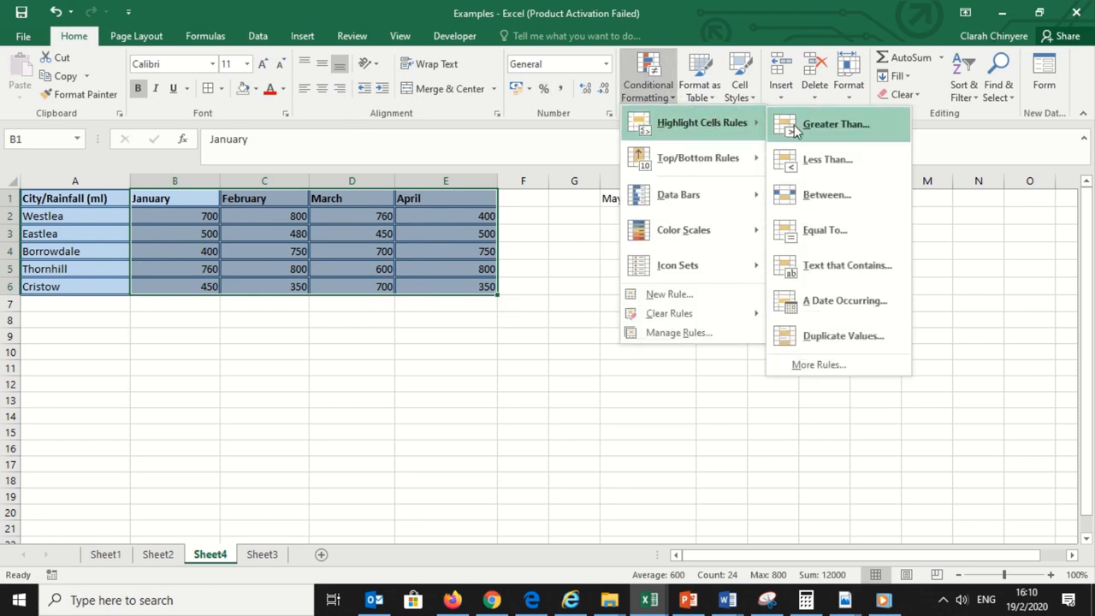
click(835, 124)
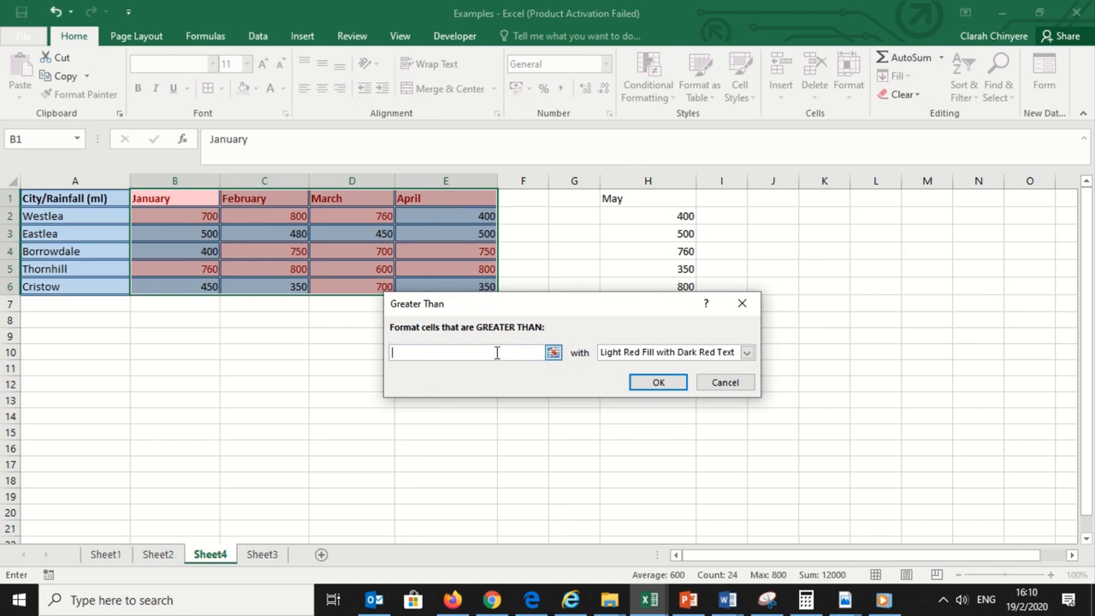
text(700)
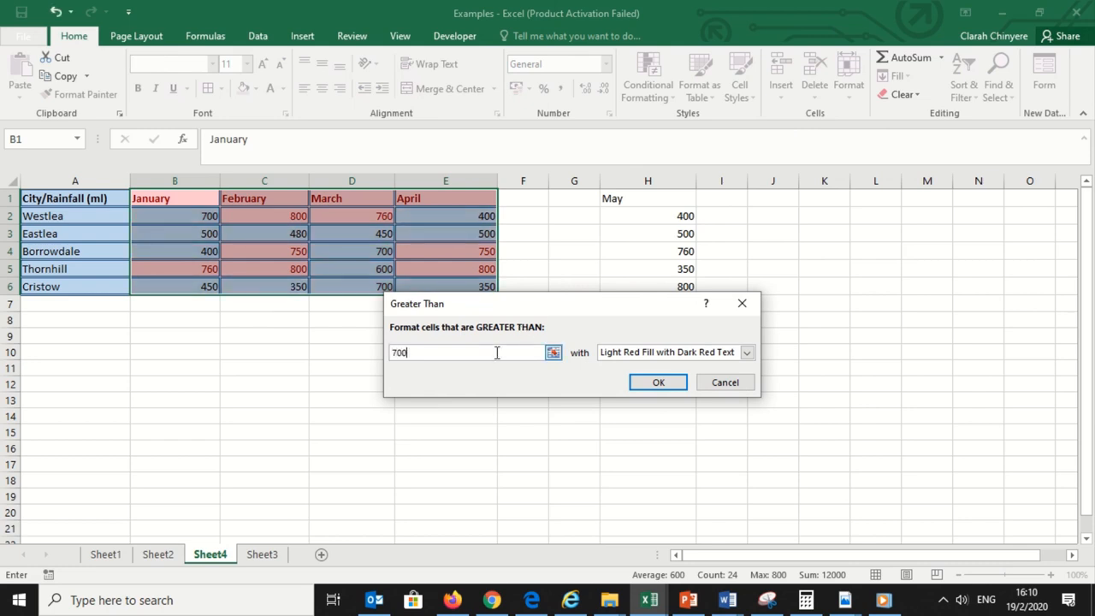
click(746, 351)
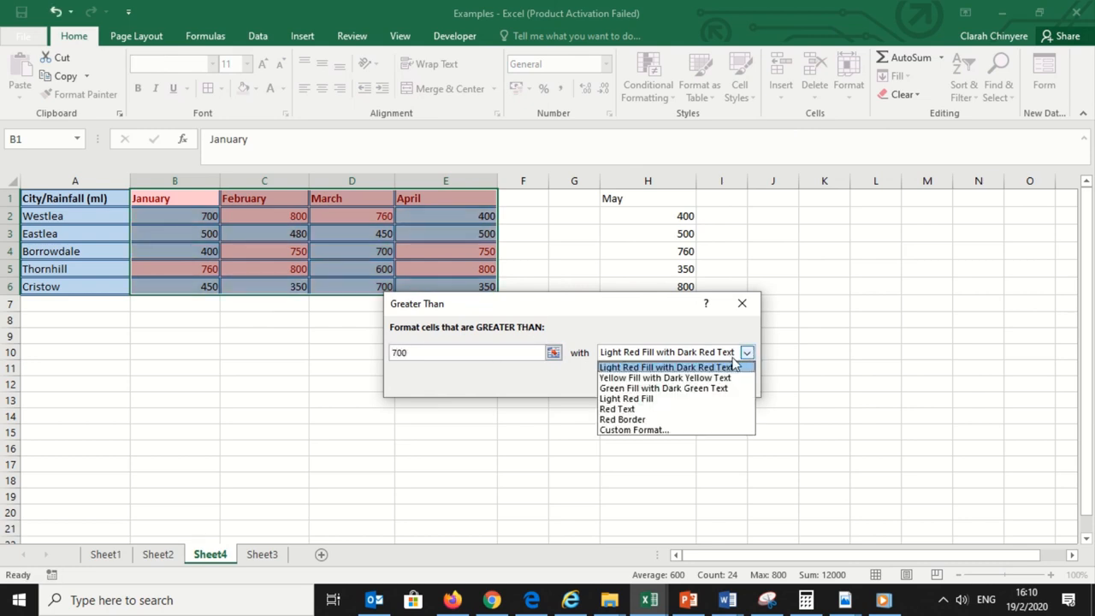
click(663, 388)
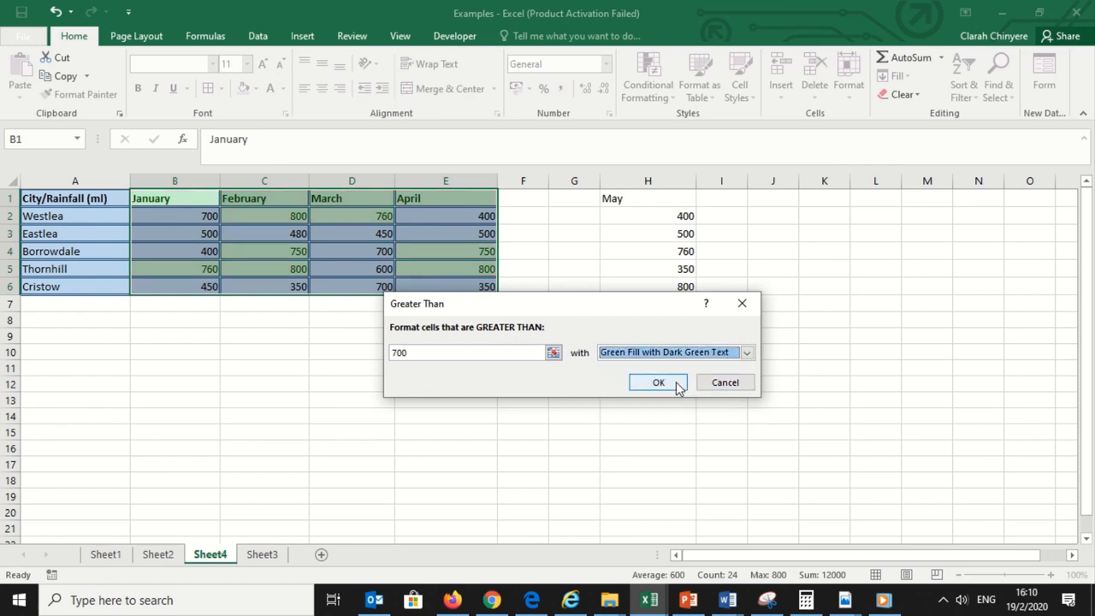
click(658, 382)
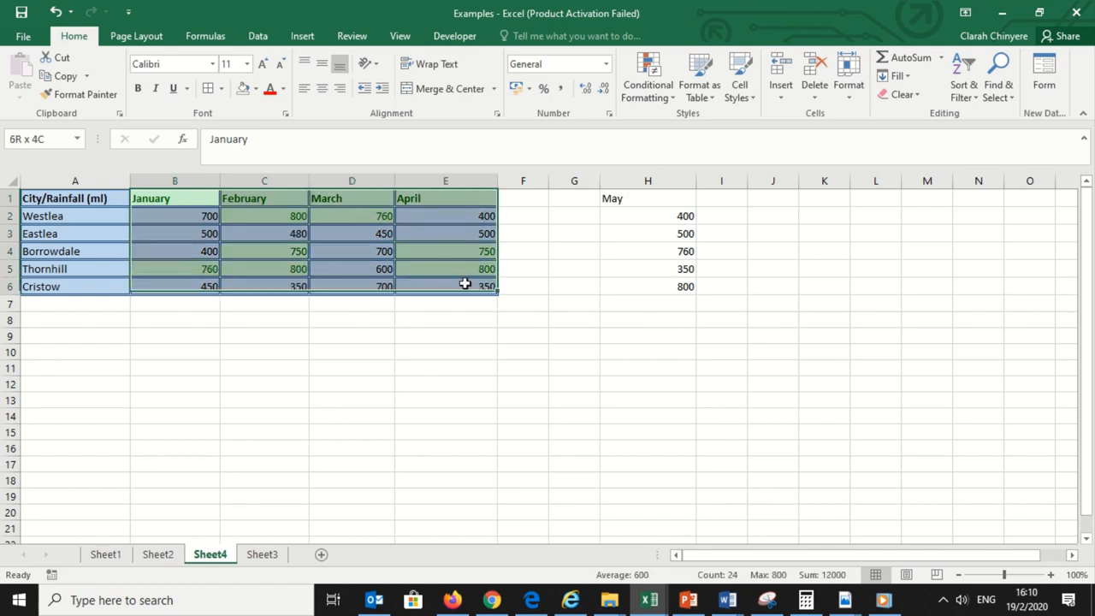
Add a Less Than 500 rule with Light Red Fill with Dark Red Text
click(647, 77)
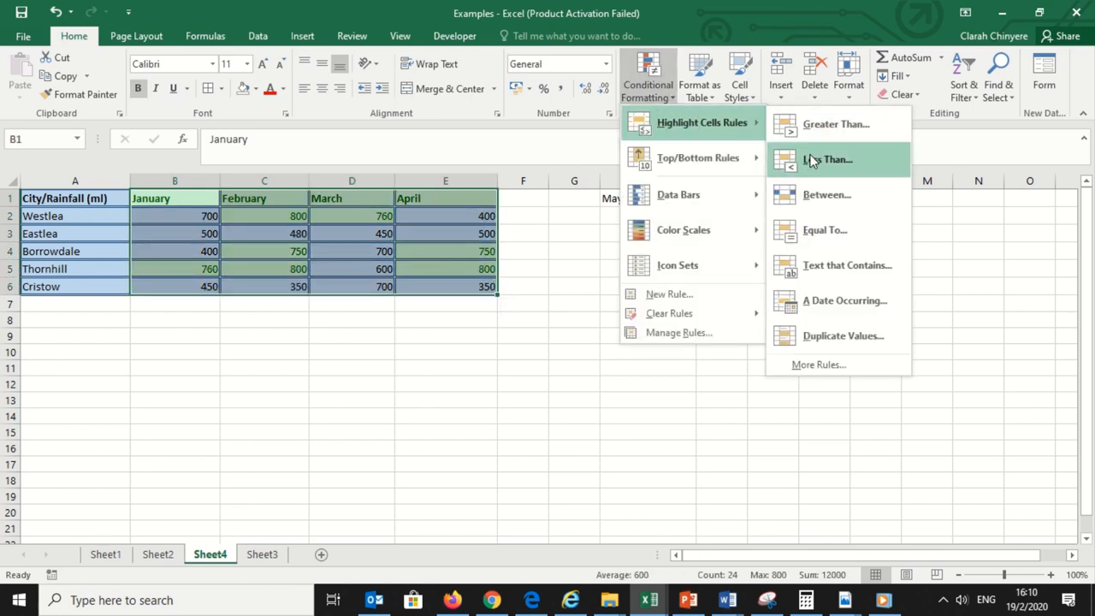
click(827, 159)
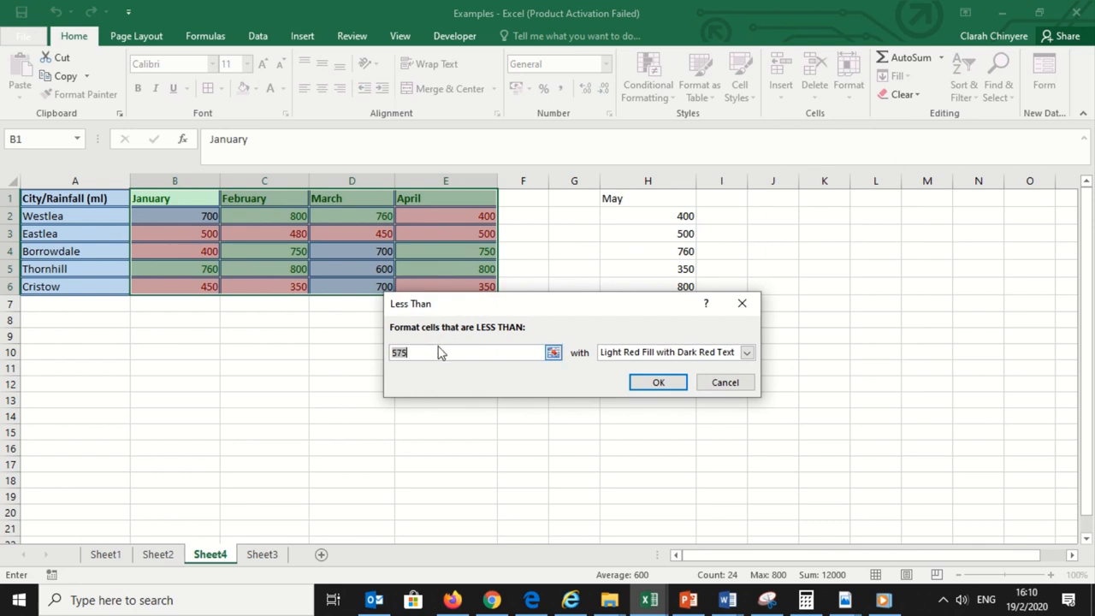
text(500)
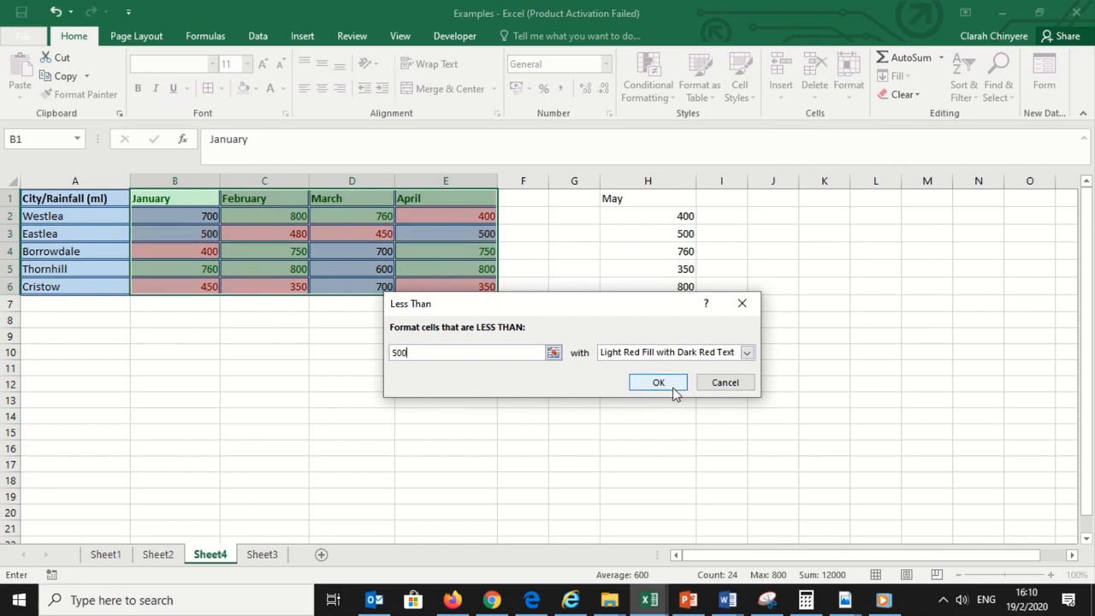
click(658, 382)
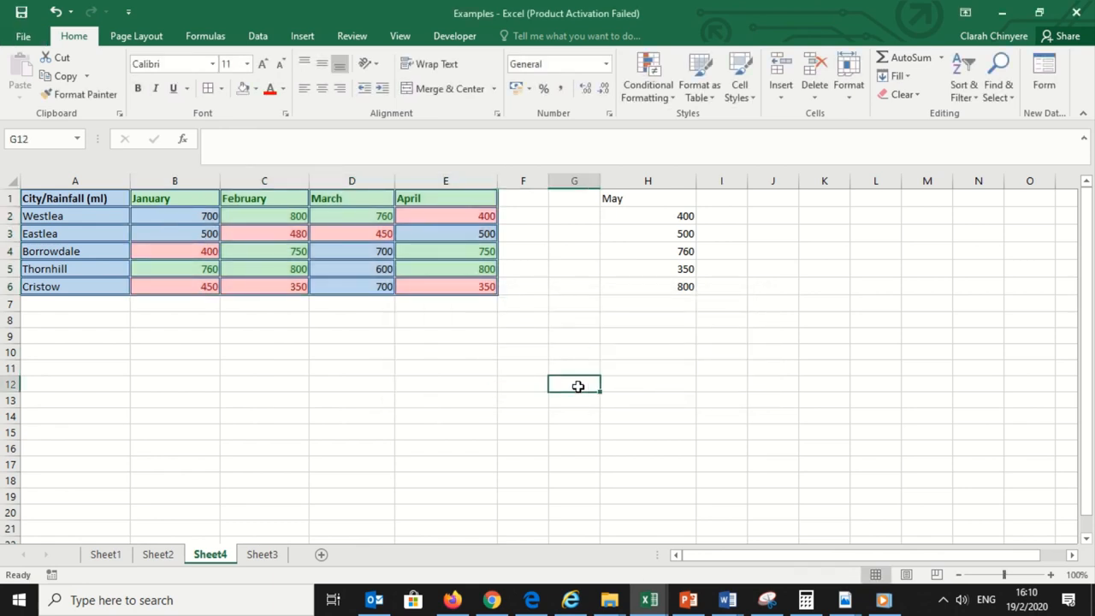
mouse_move(205, 216)
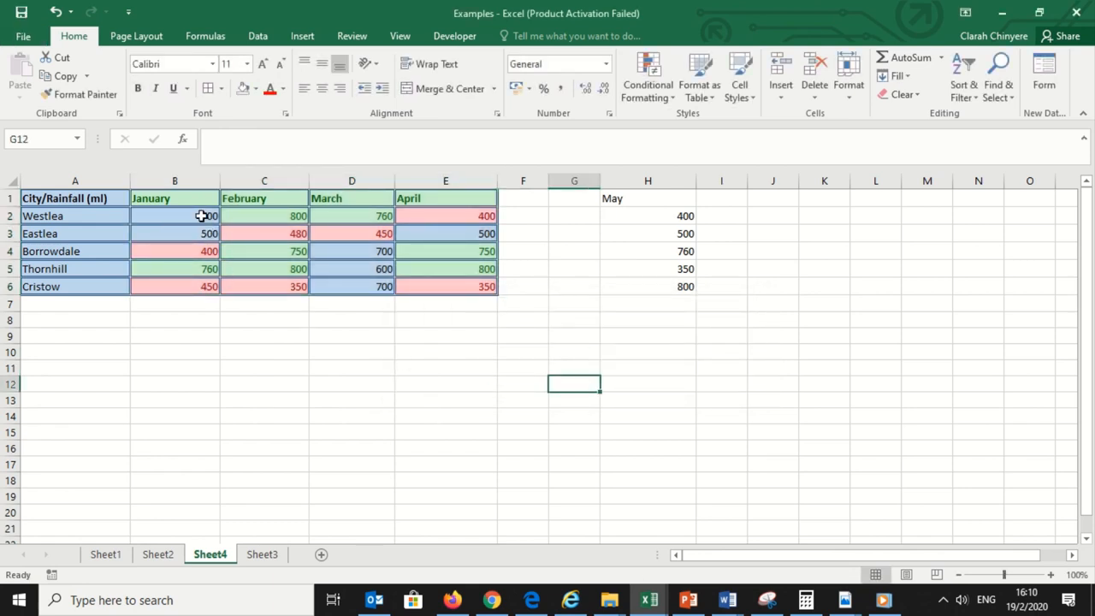
Format Painter April's formatting and highlights (E1:E6) onto the May column H1:H6
click(445, 197)
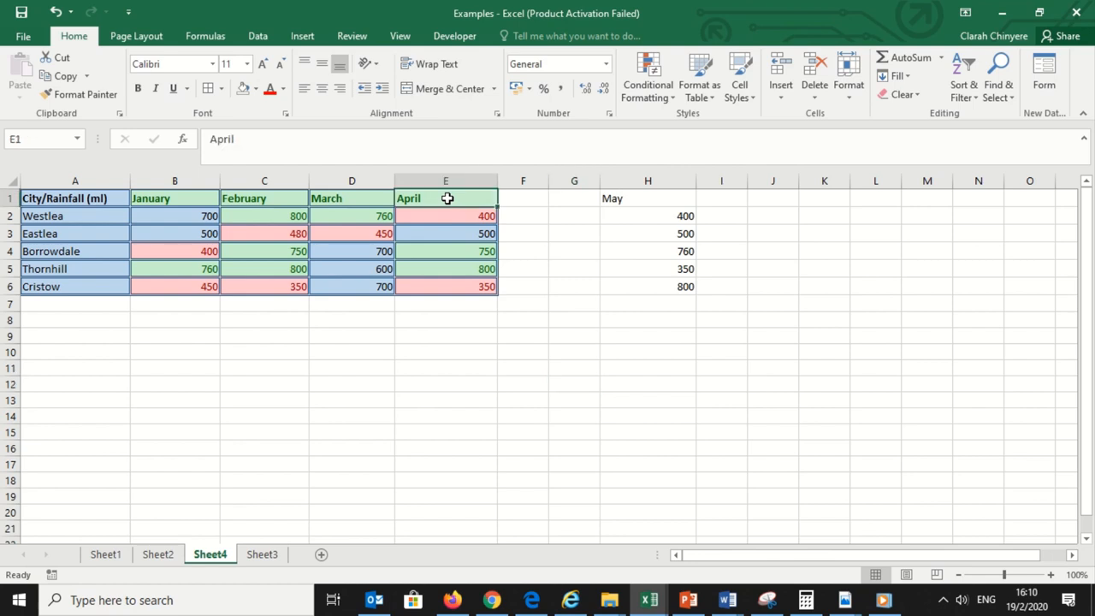
drag(445, 197, 444, 286)
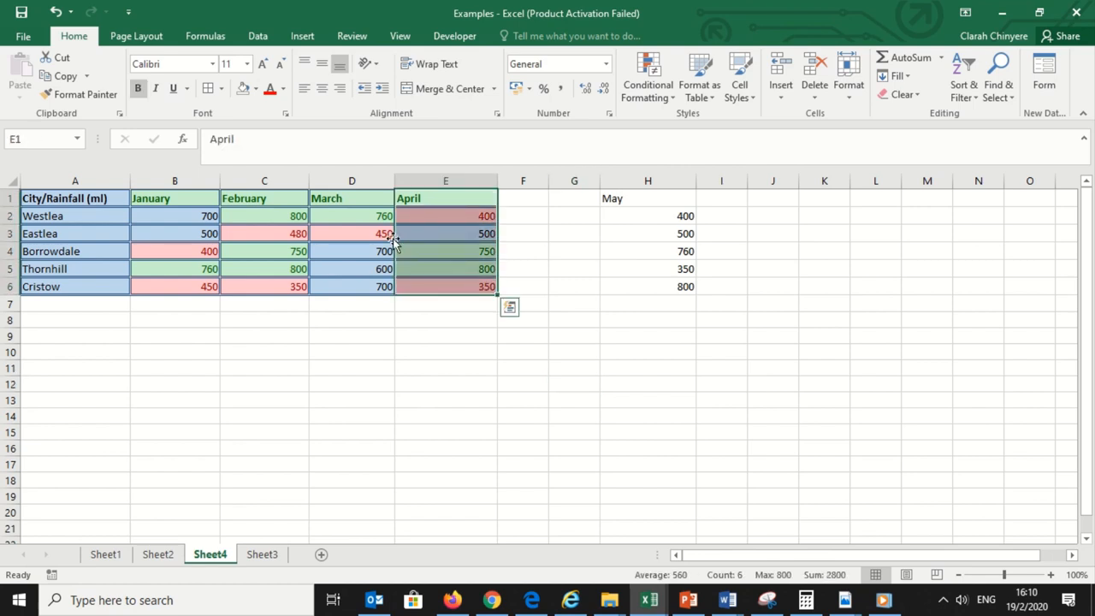
mouse_move(445, 228)
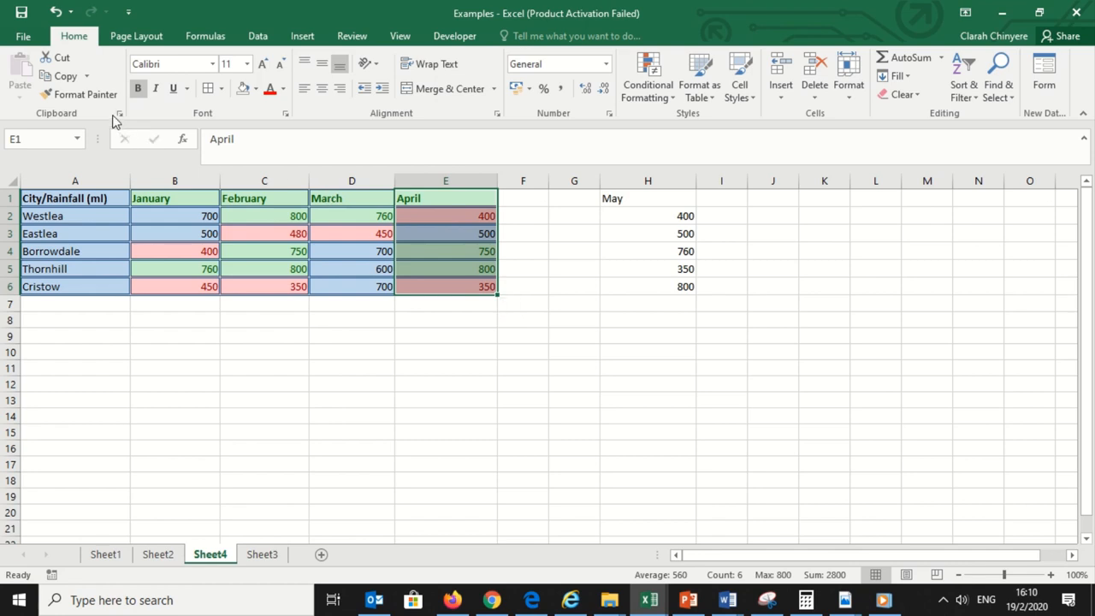
click(80, 94)
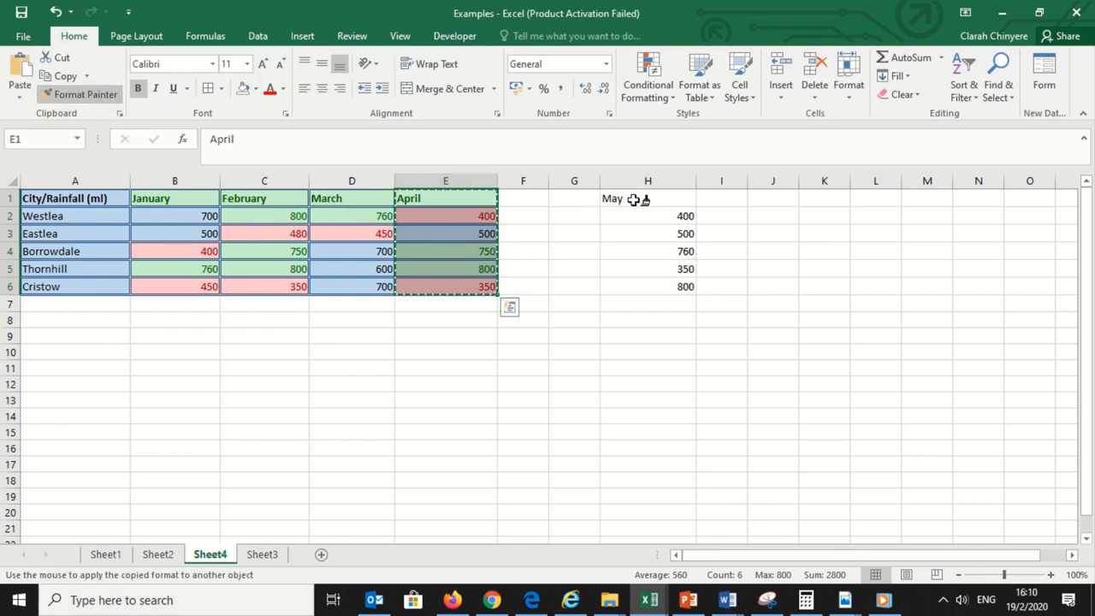
click(636, 277)
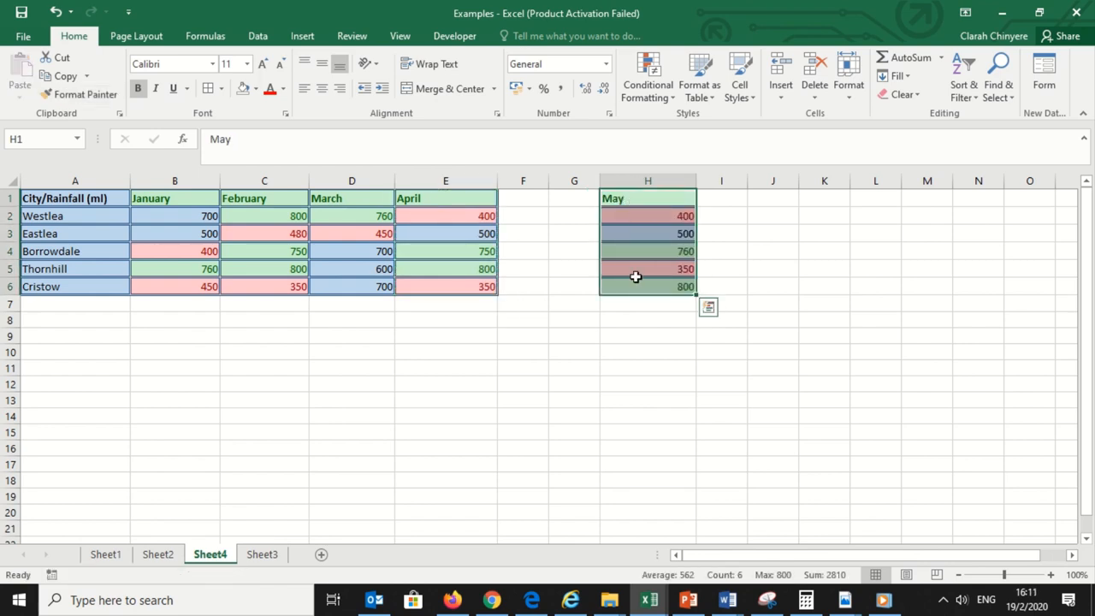
click(648, 320)
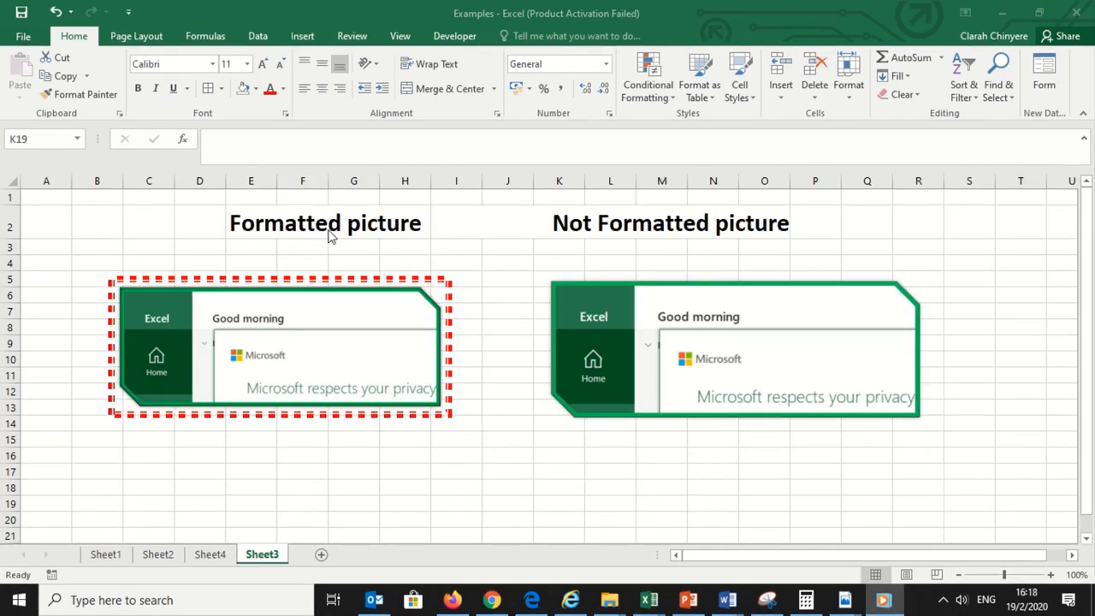
mouse_move(500, 240)
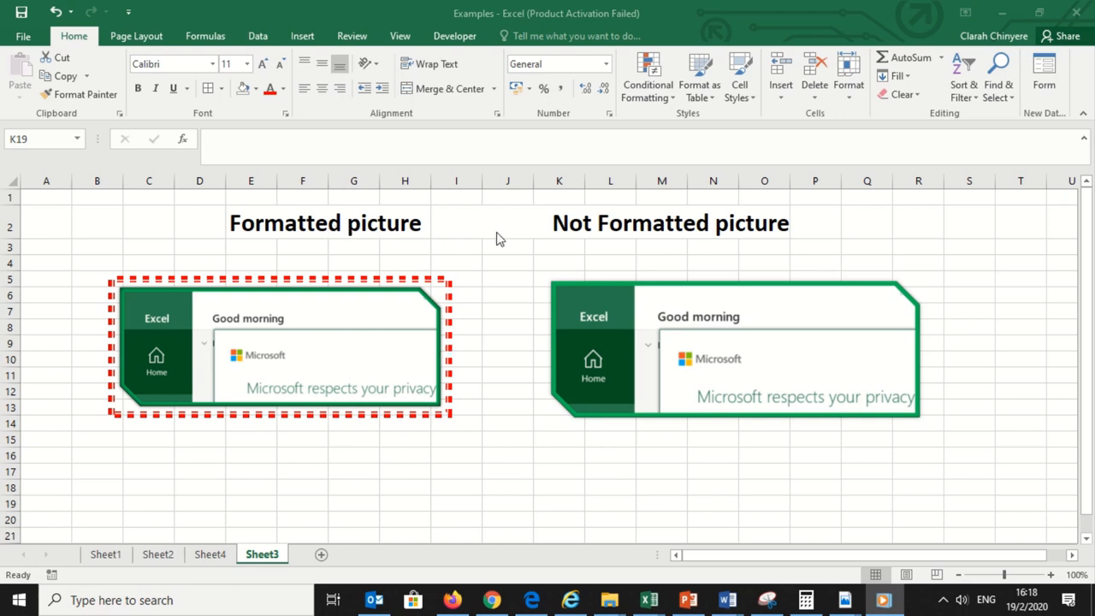
mouse_move(691, 273)
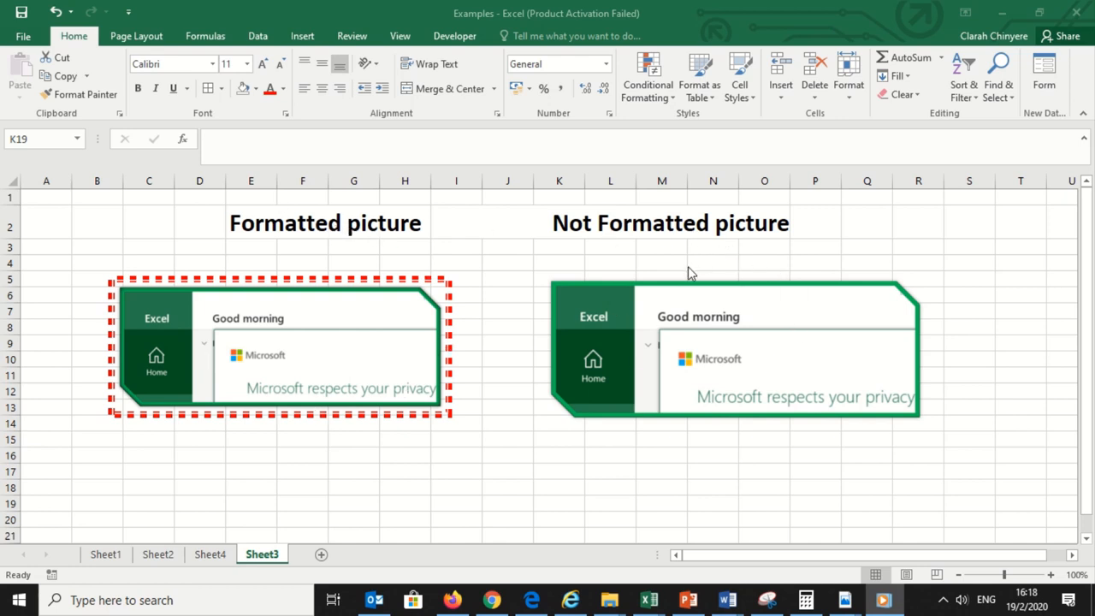
mouse_move(523, 450)
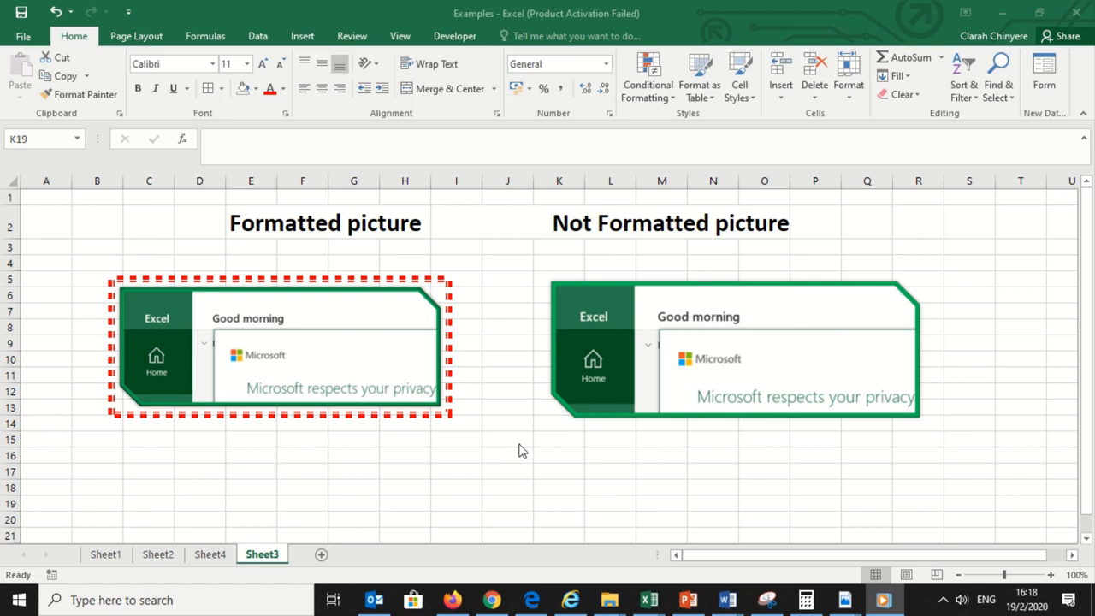
mouse_move(374, 447)
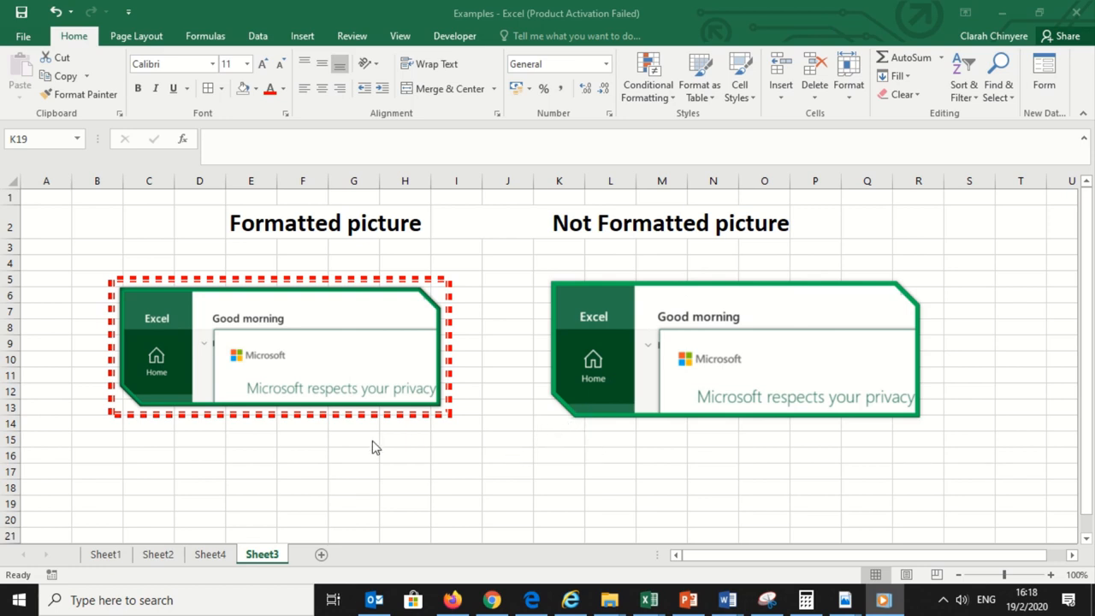
mouse_move(420, 368)
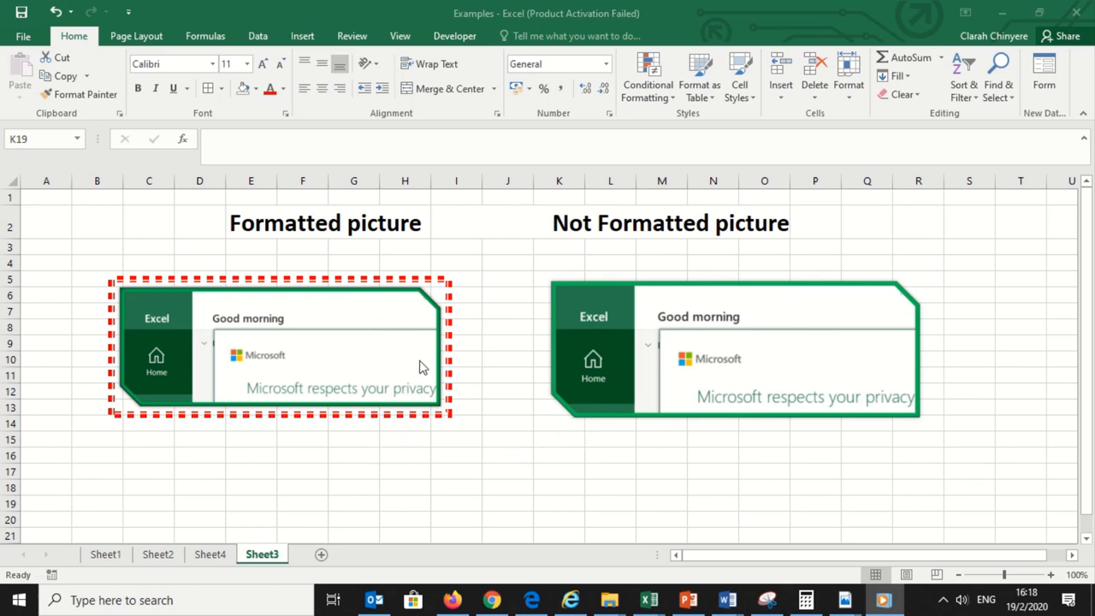
mouse_move(678, 336)
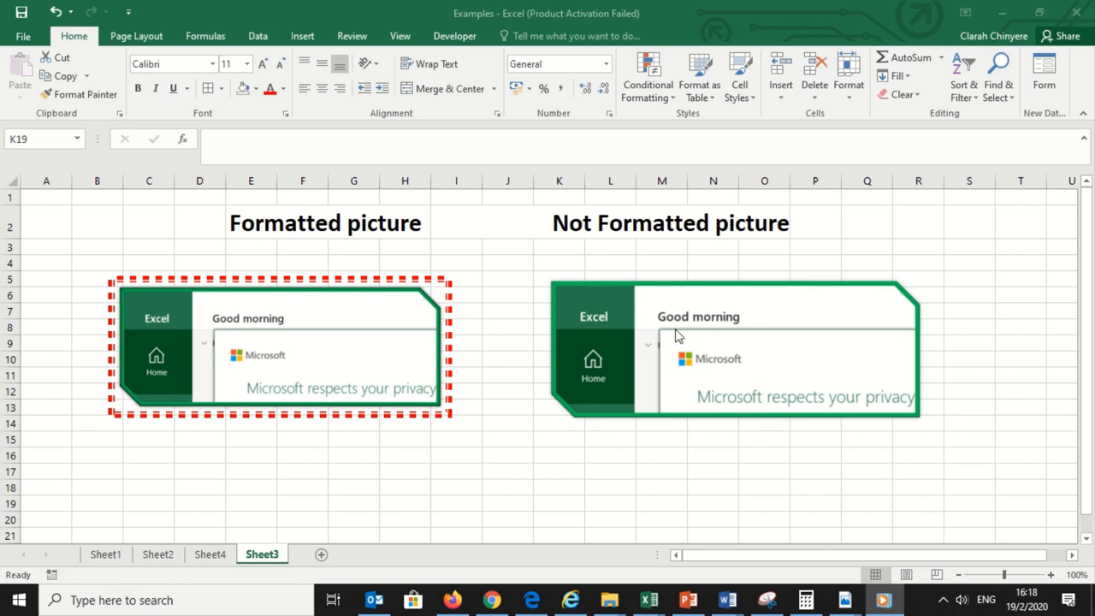
mouse_move(358, 304)
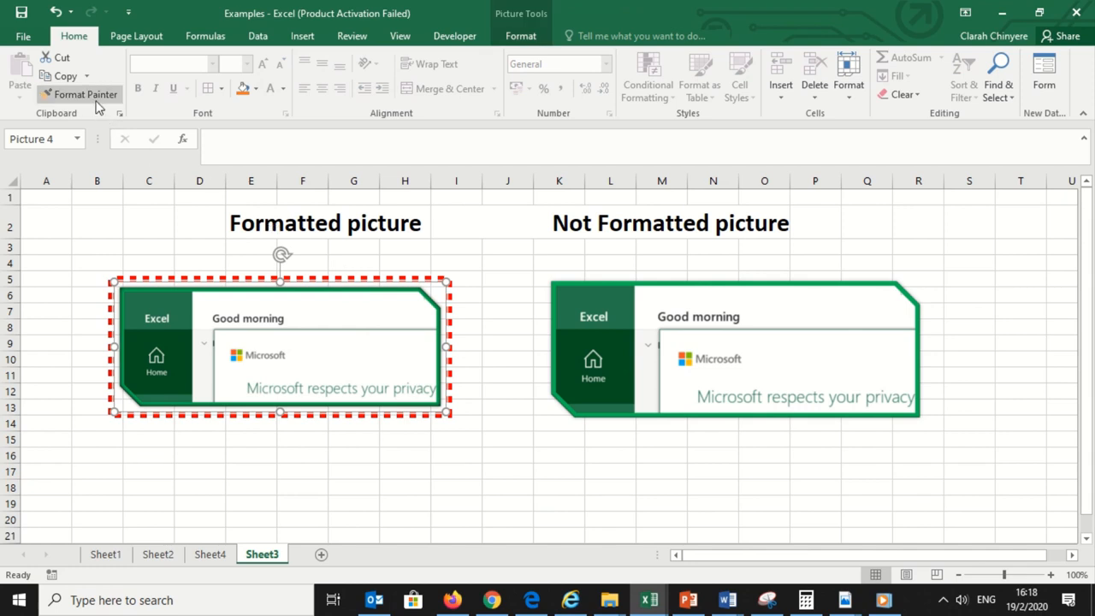
Format Painter the red dotted border onto the unformatted picture
click(82, 94)
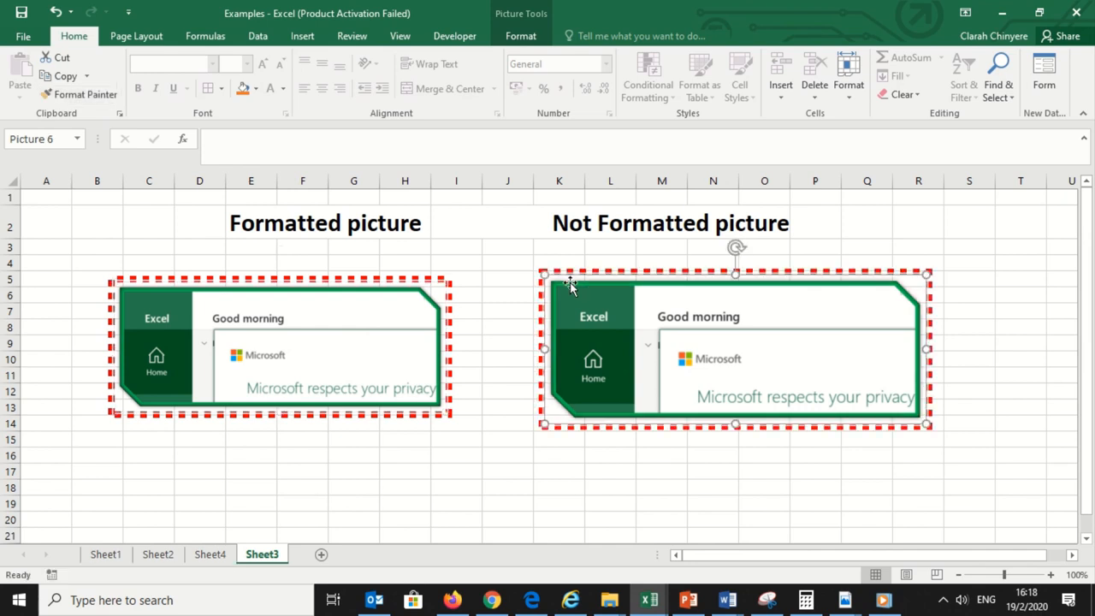
mouse_move(546, 473)
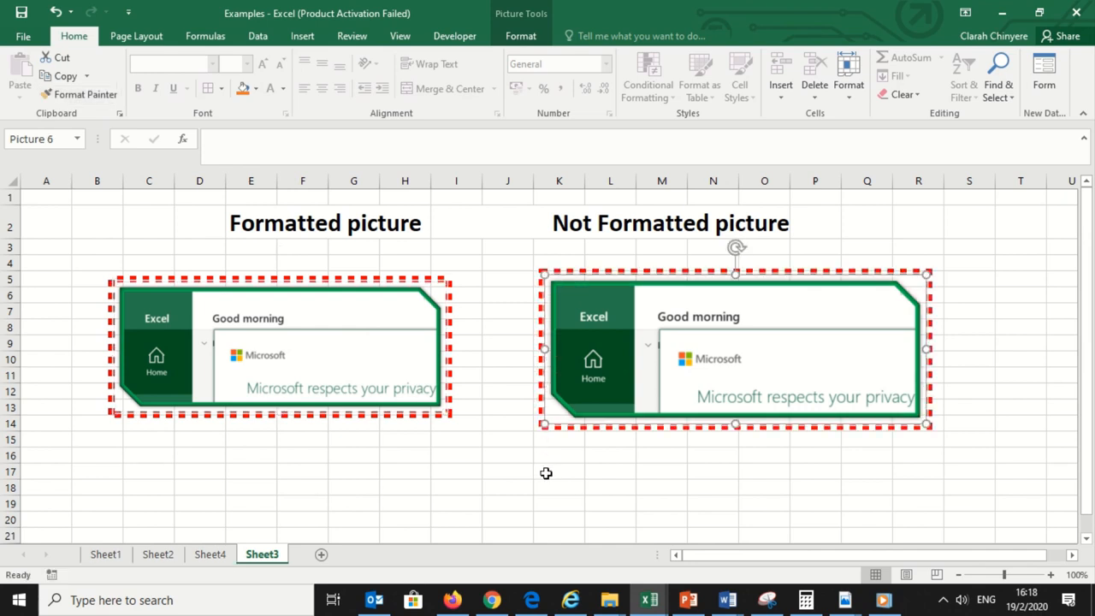
click(558, 473)
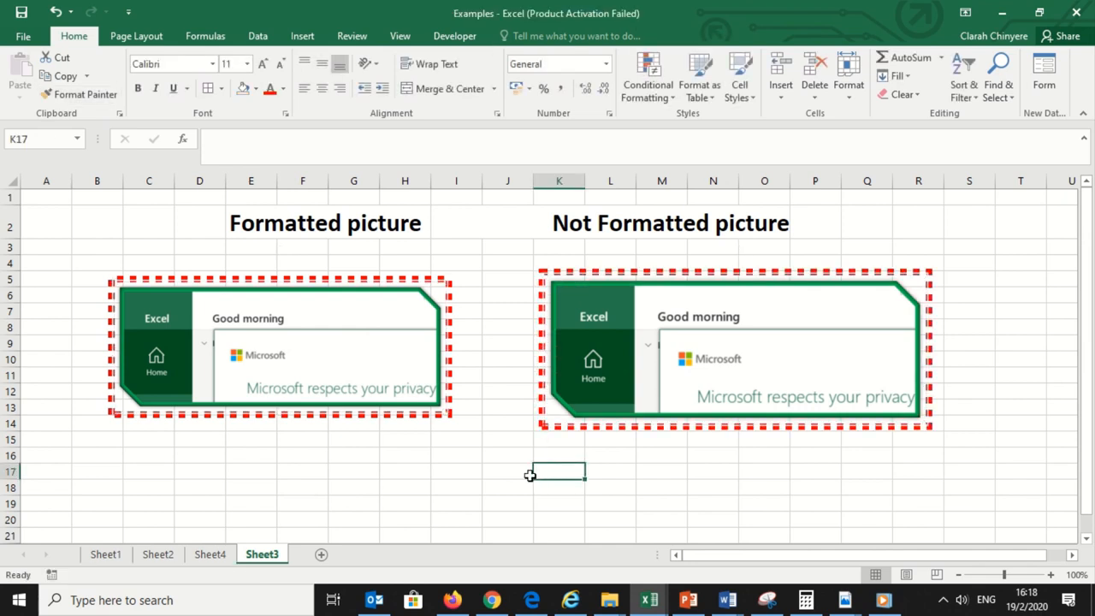
mouse_move(625, 460)
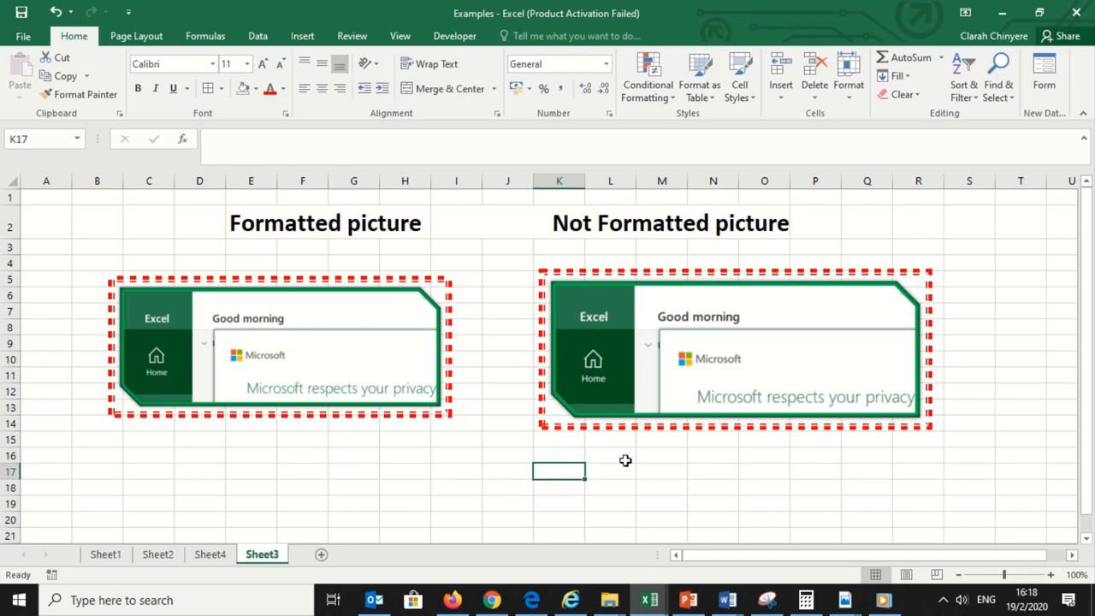